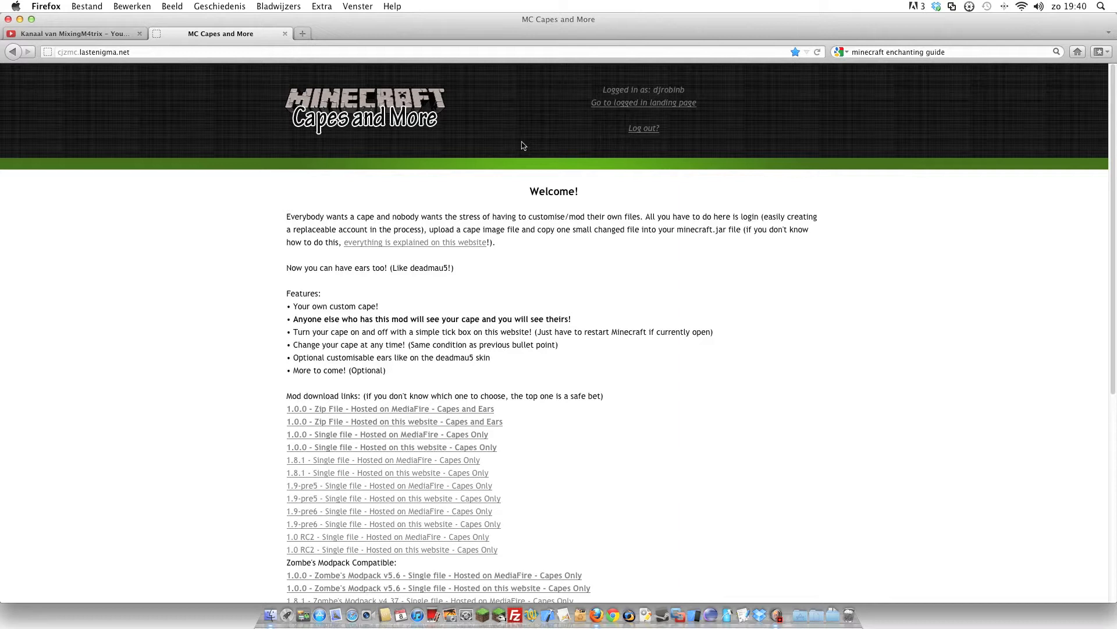
{"action": "mouse_move", "coordinate": [546, 204]}
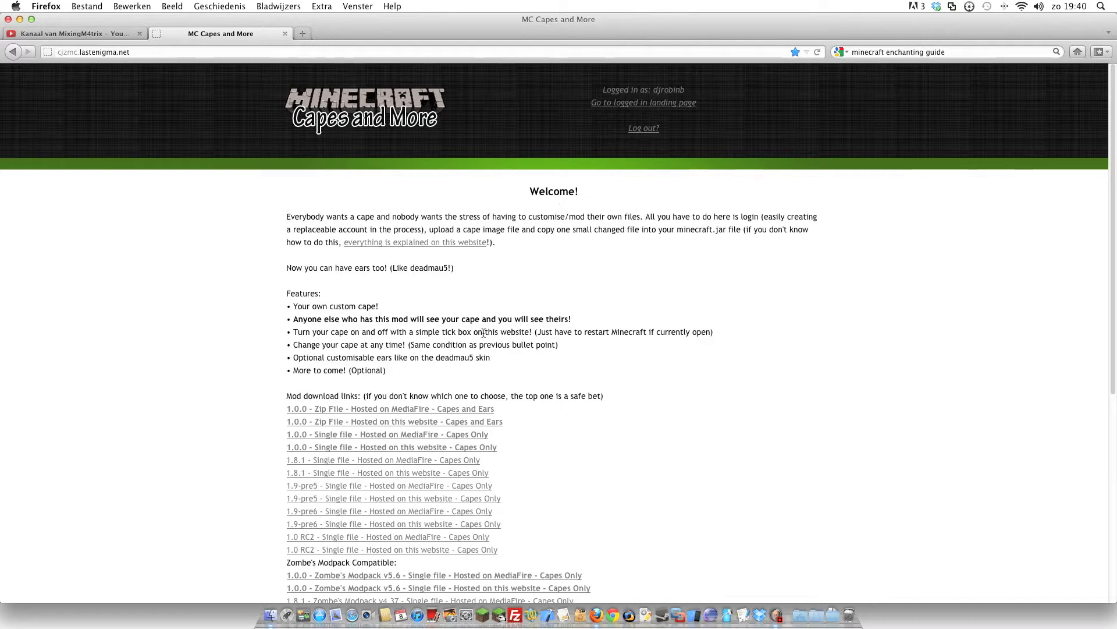
{"action": "mouse_move", "coordinate": [431, 412]}
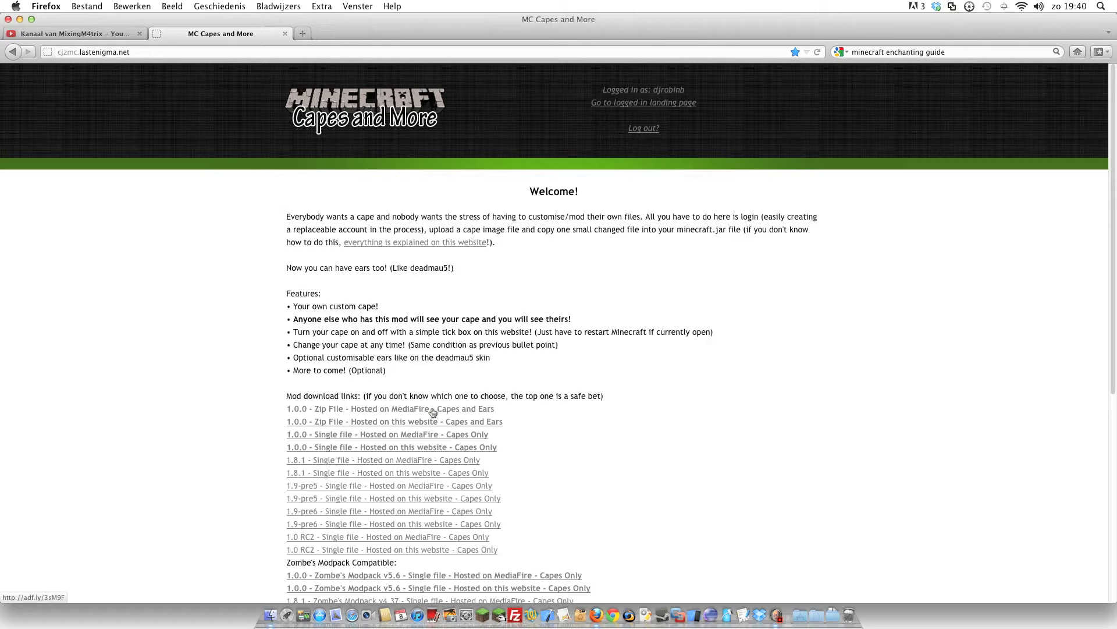
{"action": "mouse_move", "coordinate": [505, 418]}
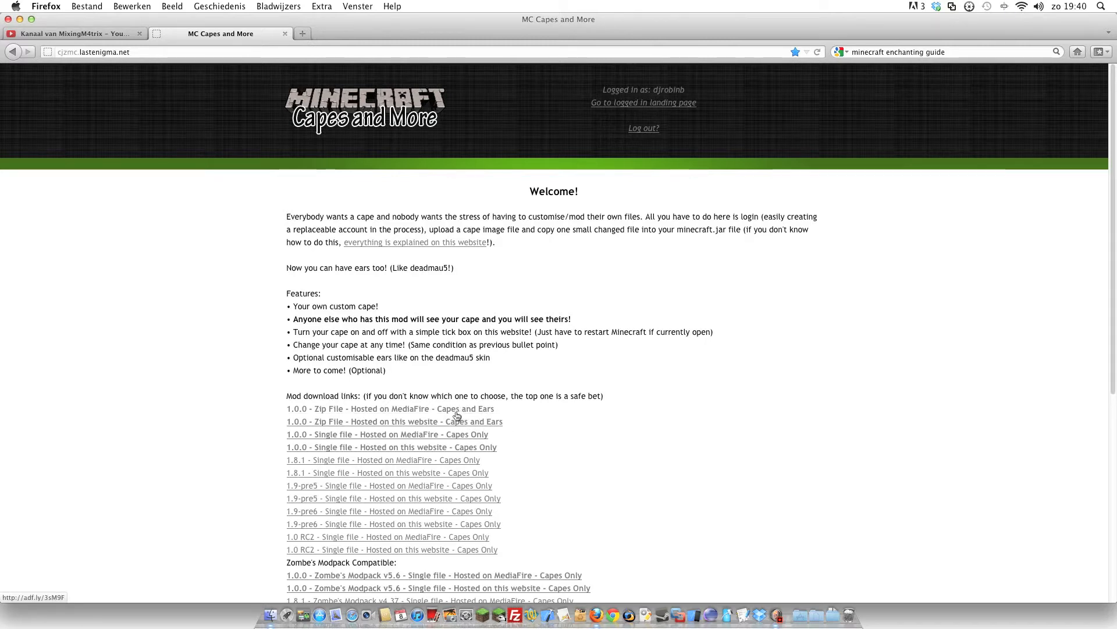
{"action": "mouse_move", "coordinate": [464, 422]}
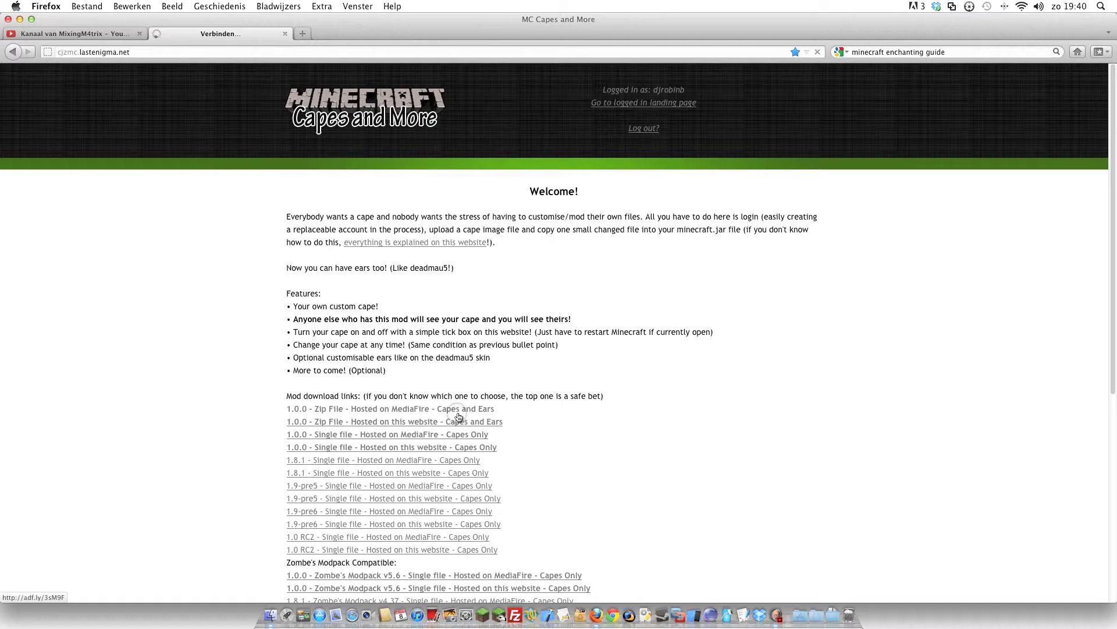
Open the MediaFire link and skip the adf.ly ad to reach MinecraftCapesAndMore1.1.zip
{"action": "left_click", "coordinate": [394, 422]}
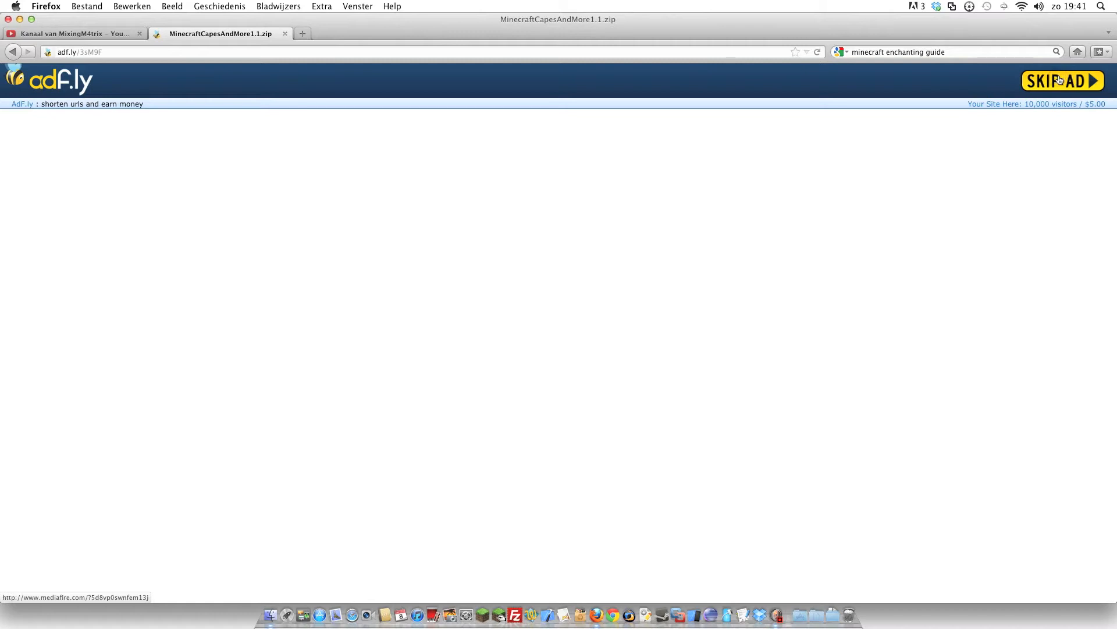
{"action": "left_click", "coordinate": [1063, 79]}
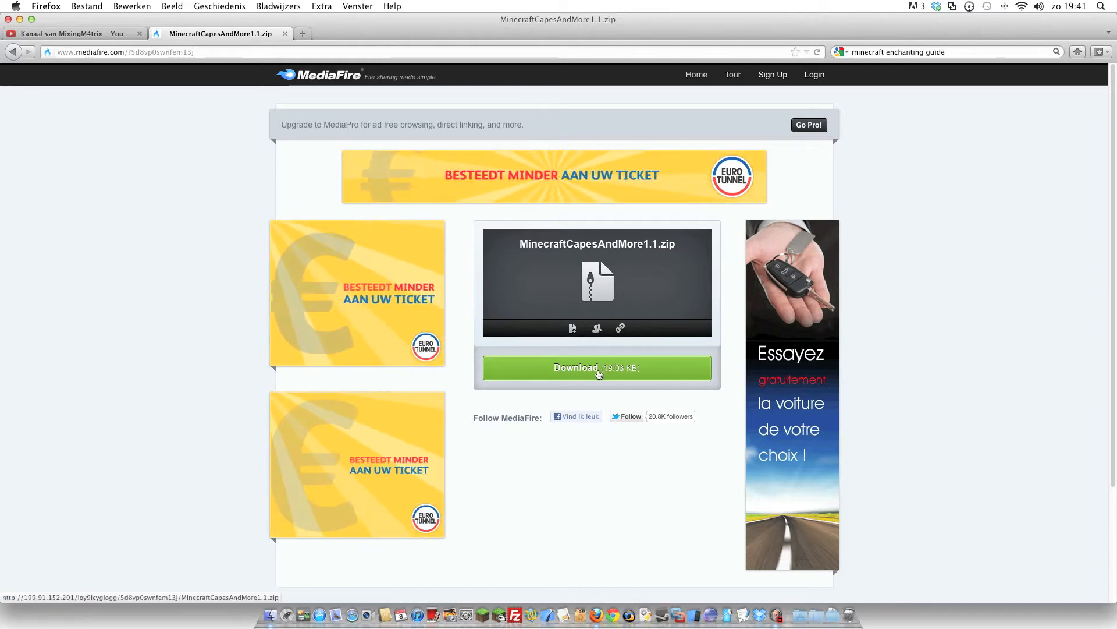
Download MinecraftCapesAndMore1.1.zip from MediaFire, choosing 'Bestand opslaan' in Firefox
{"action": "left_click", "coordinate": [596, 367]}
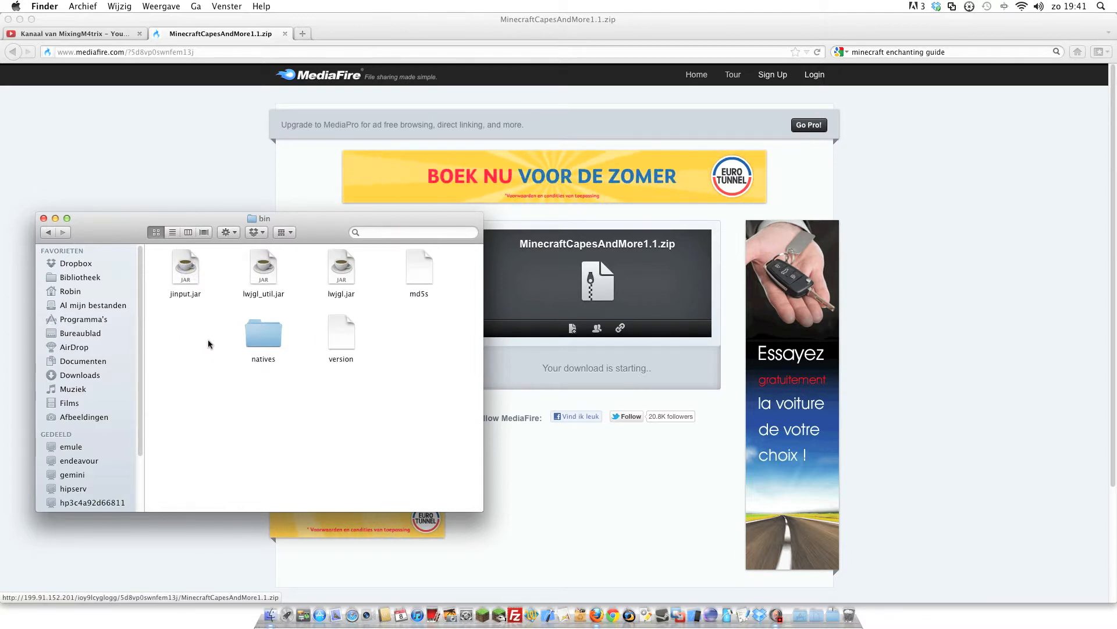
{"action": "mouse_move", "coordinate": [479, 613]}
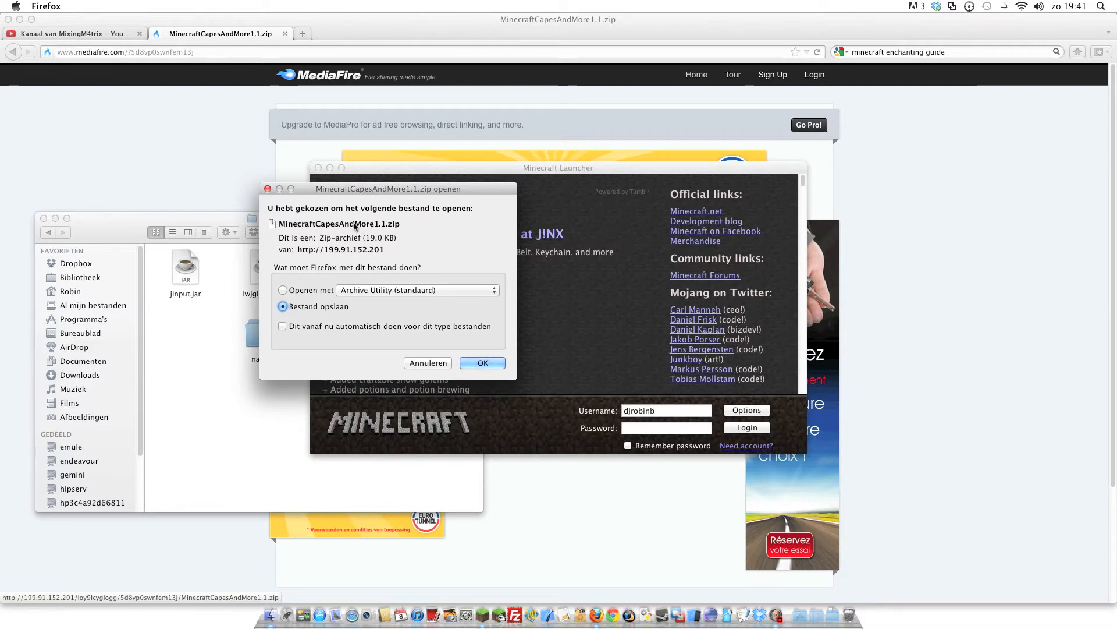
{"action": "left_click", "coordinate": [482, 363]}
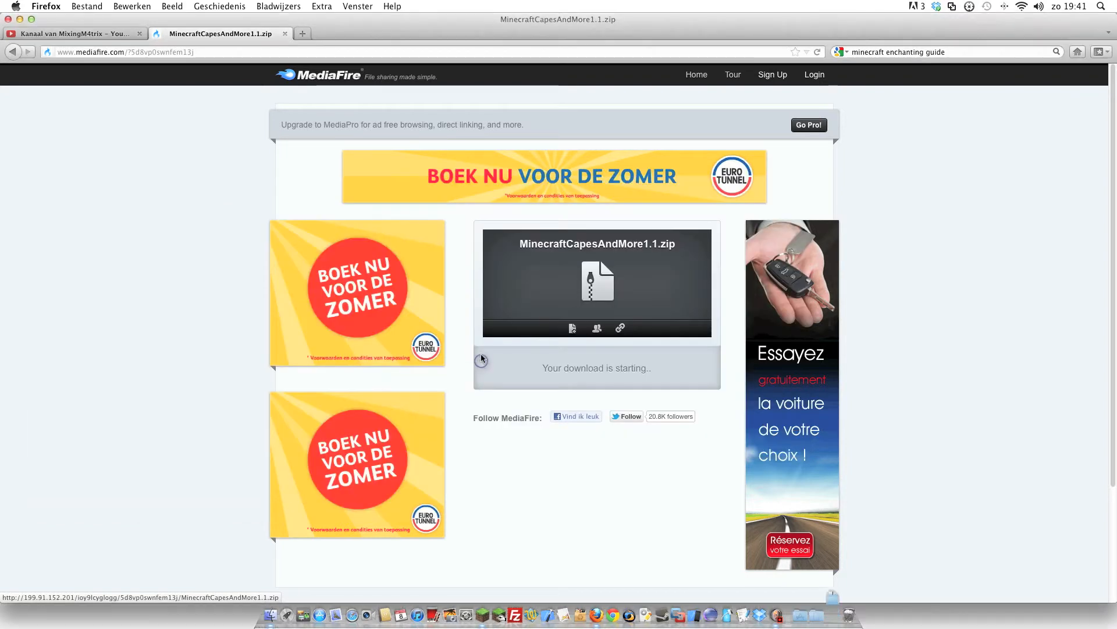
{"action": "mouse_move", "coordinate": [498, 615]}
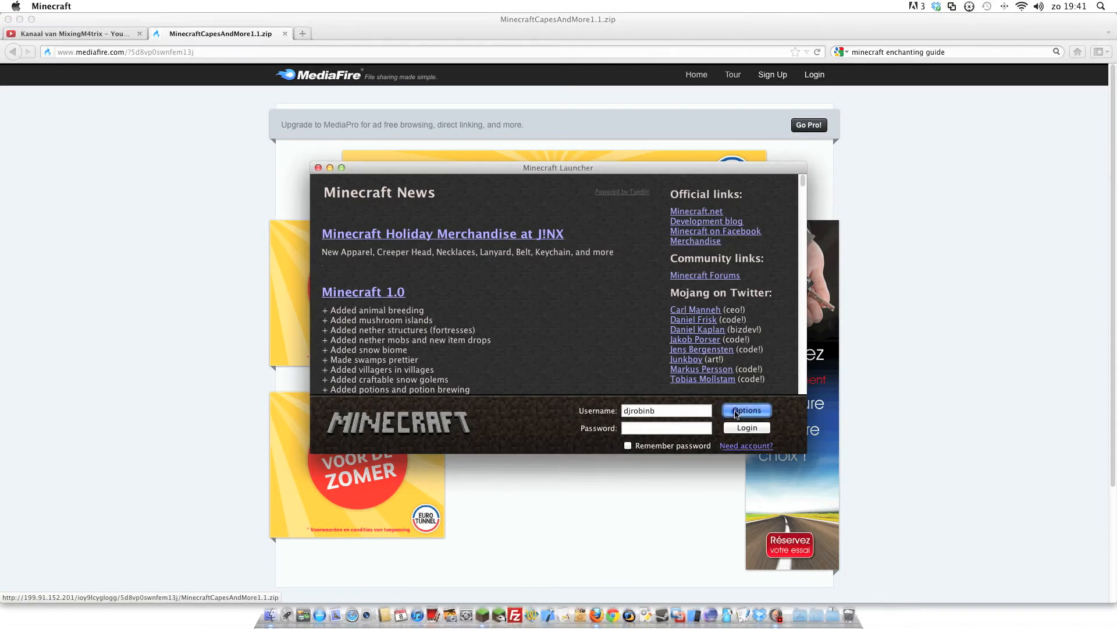
Enable 'Force update!' in the launcher options and log in with the account password
{"action": "left_click", "coordinate": [746, 409]}
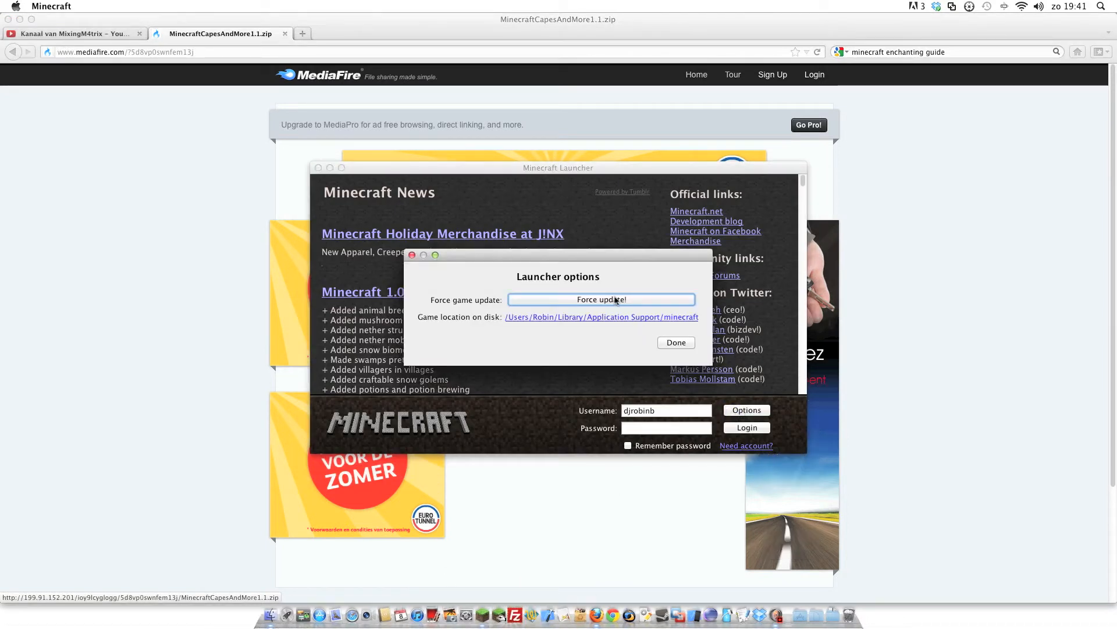
{"action": "left_click", "coordinate": [602, 299]}
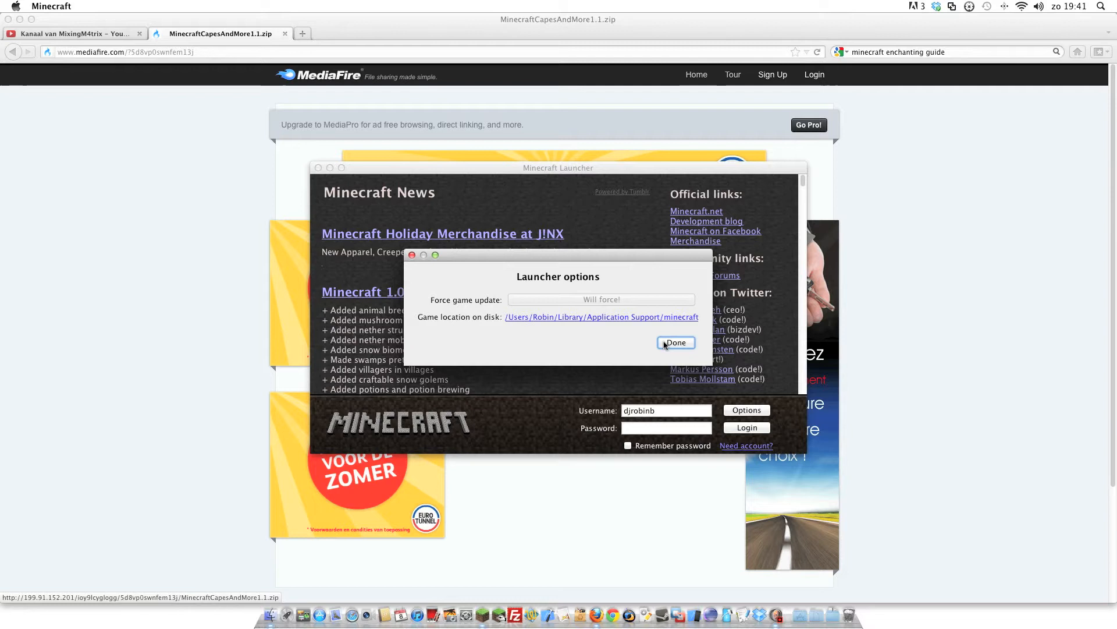
{"action": "left_click", "coordinate": [675, 342]}
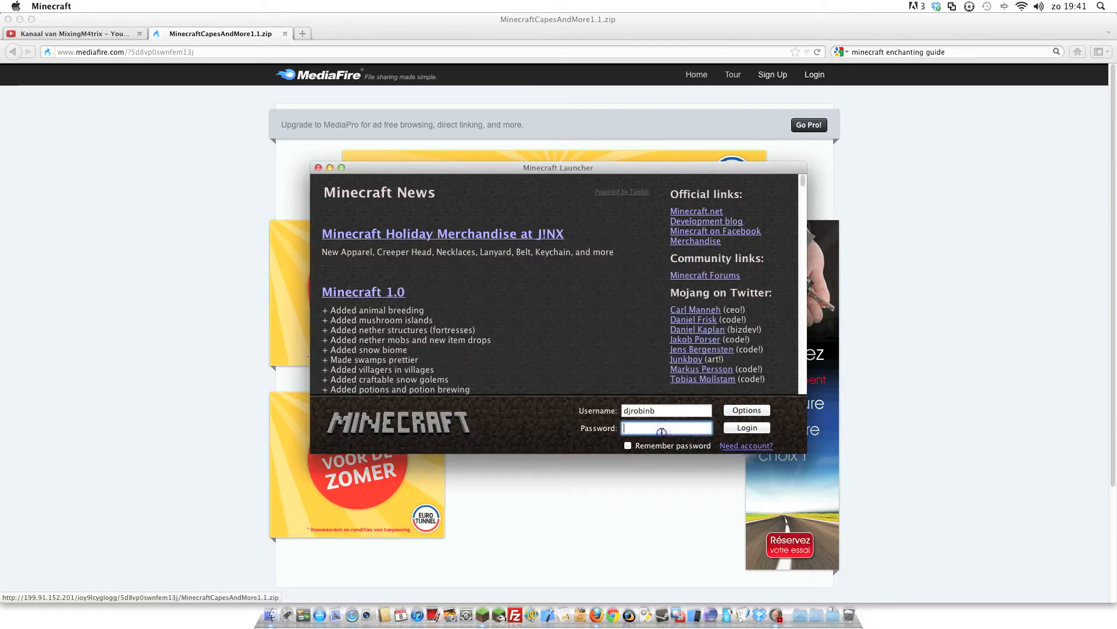
{"action": "type", "text": "password"}
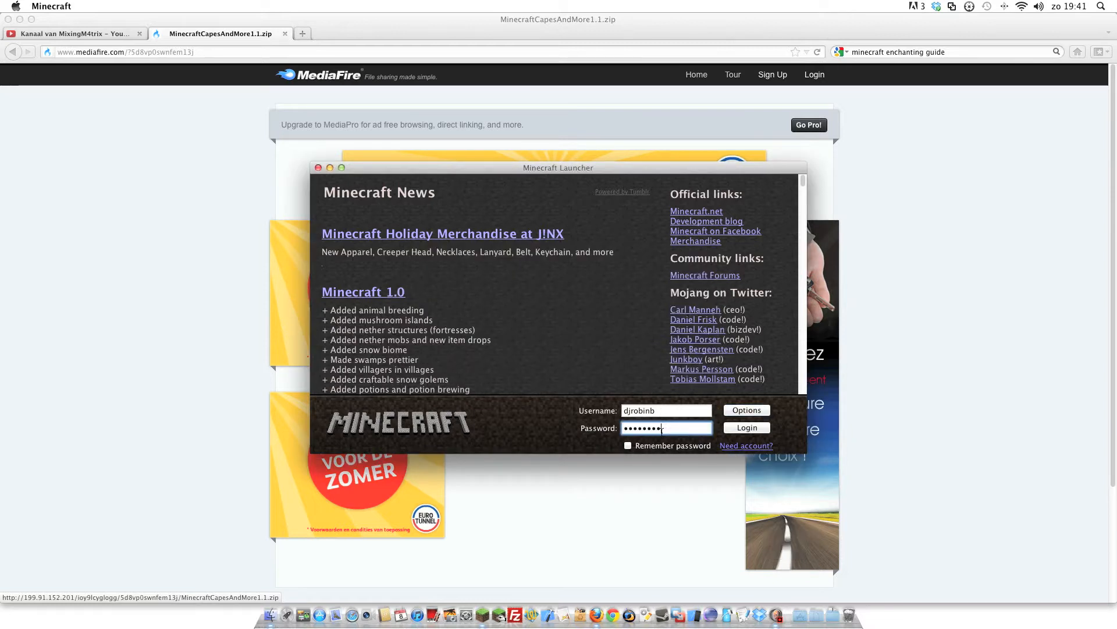
{"action": "left_click", "coordinate": [747, 427]}
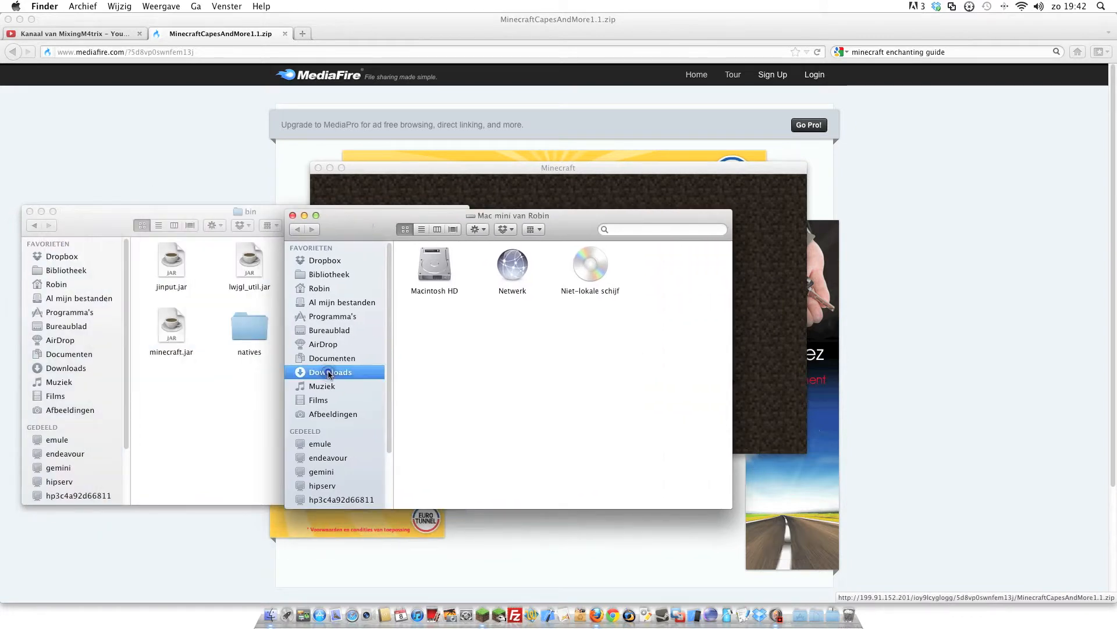
Drag MinecraftCapesAndMore1.1.zip from Downloads into the Minecraft bin folder window
{"action": "left_click", "coordinate": [329, 371]}
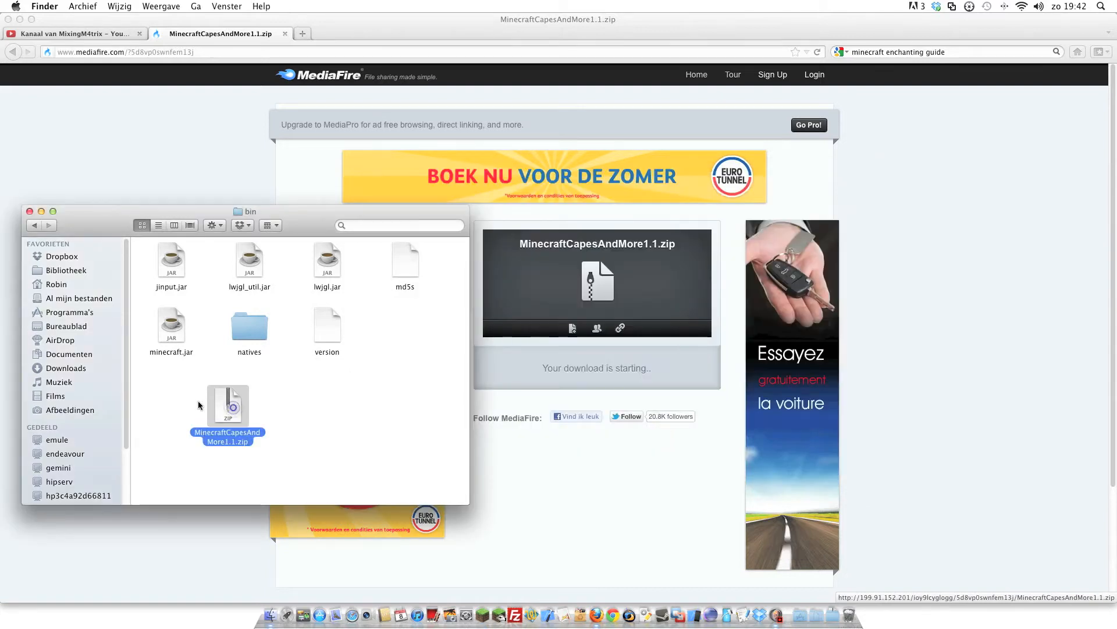
{"action": "left_click_drag", "start_coordinate": [226, 406], "coordinate": [182, 399]}
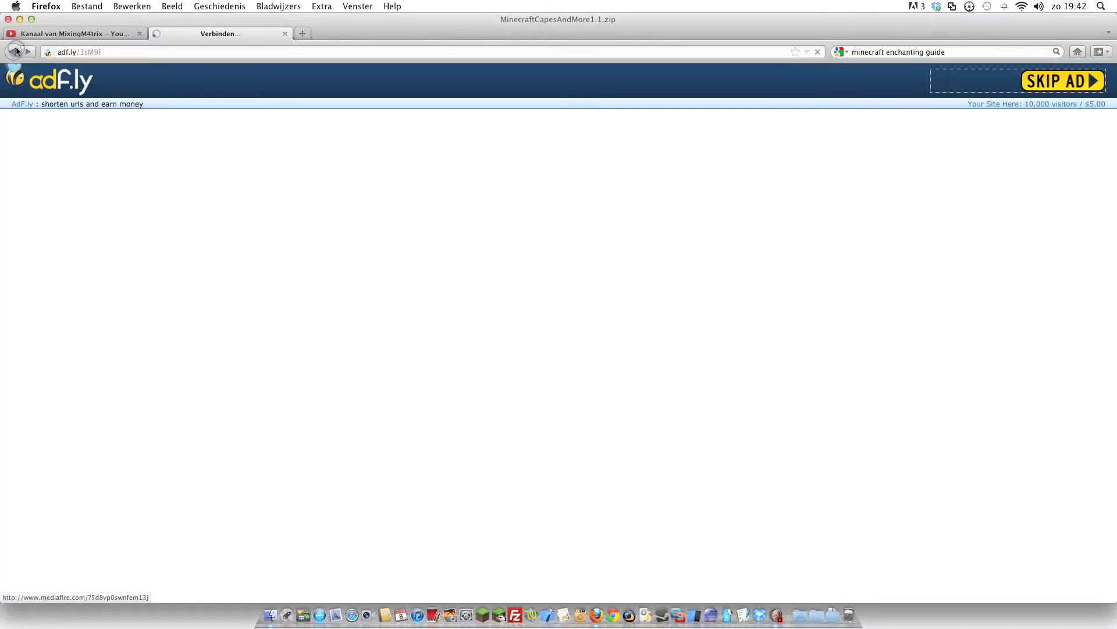
Extract the zip into MinecraftCapesAndMore1.1, trash the zip, and open the folder
{"action": "left_click", "coordinate": [1062, 81]}
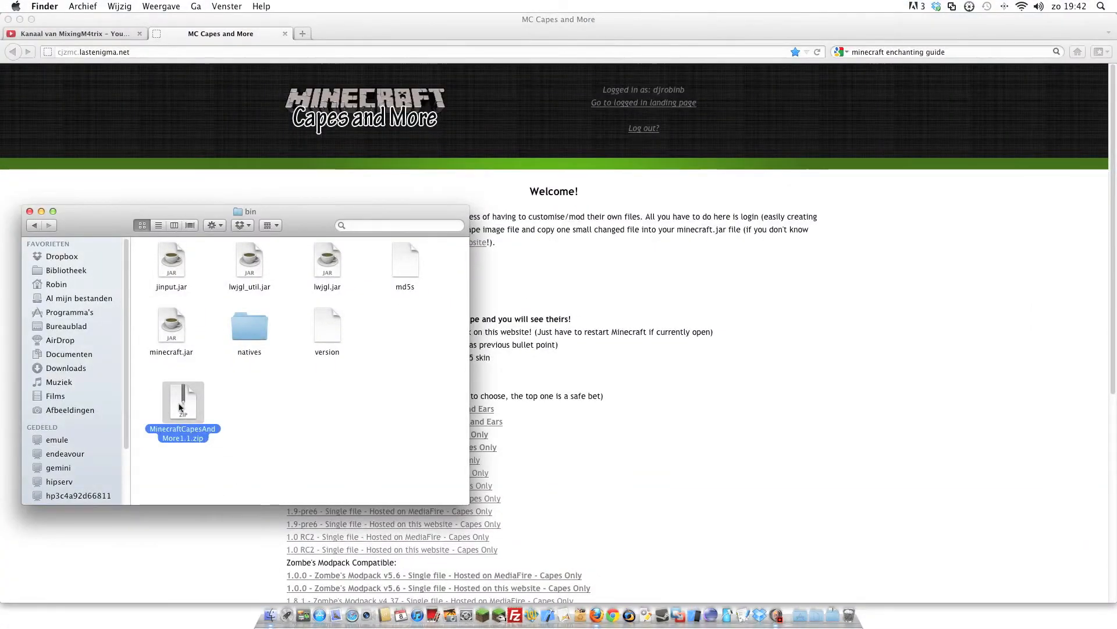
{"action": "double_click", "coordinate": [182, 401]}
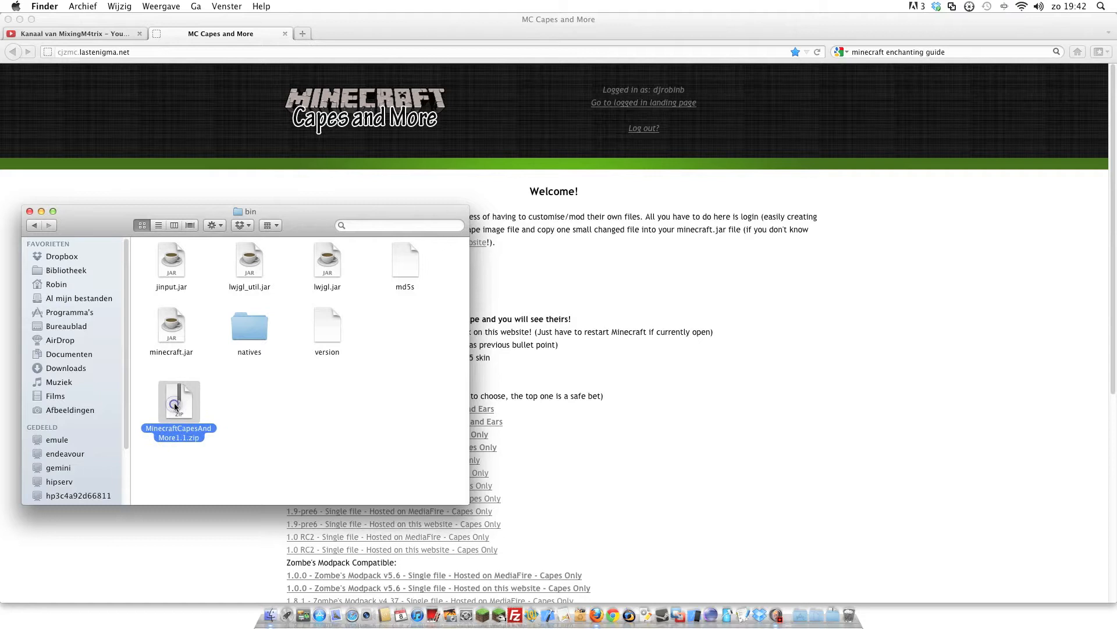
{"action": "double_click", "coordinate": [179, 399]}
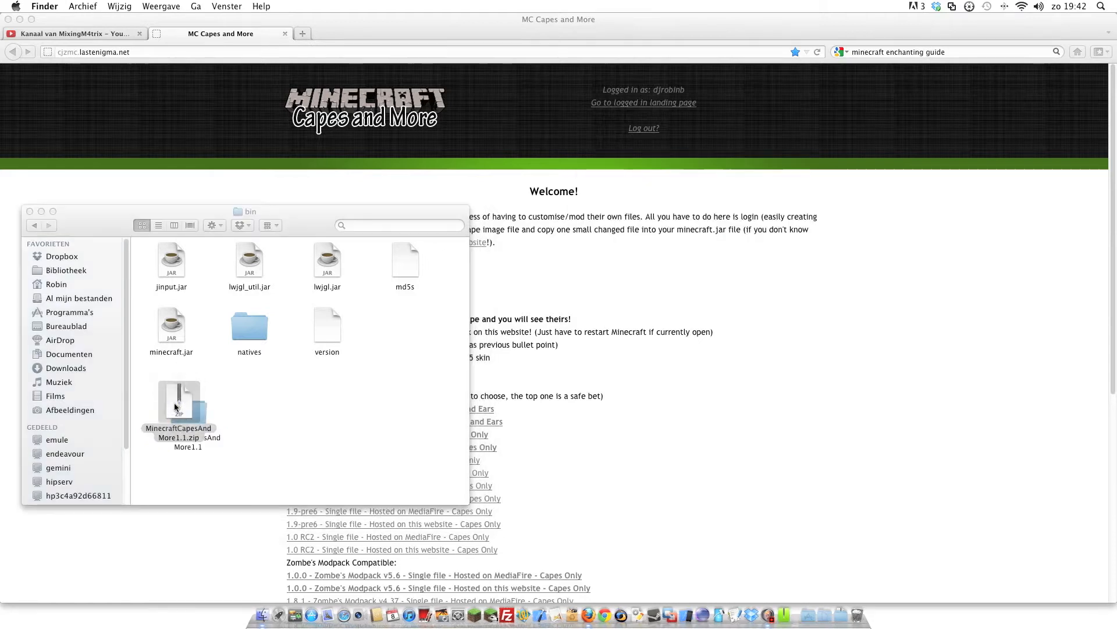
{"action": "double_click", "coordinate": [179, 404]}
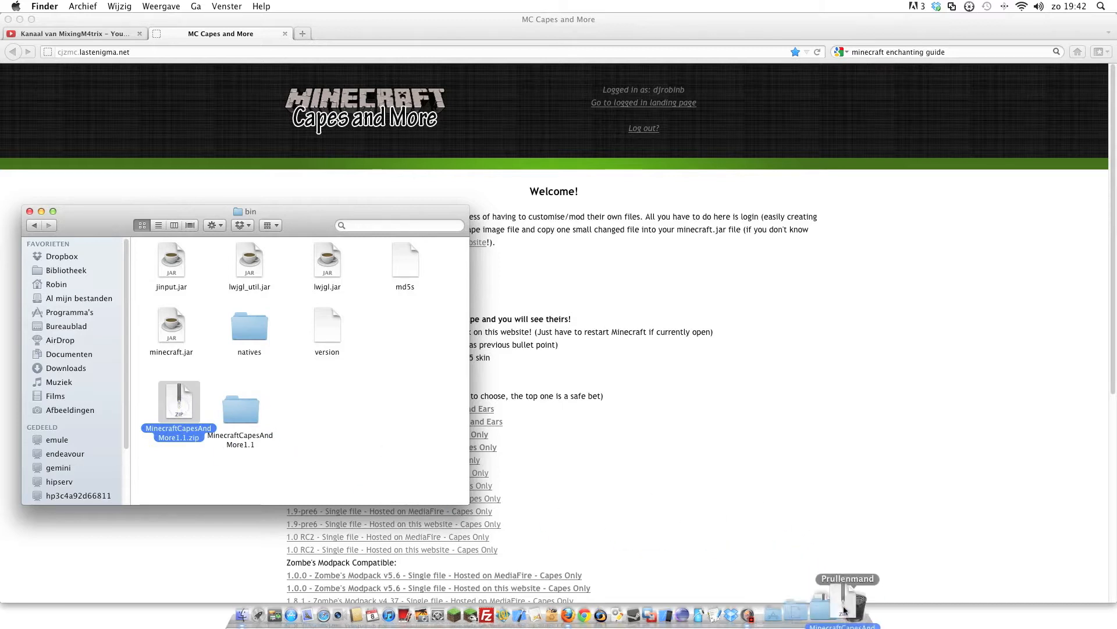
{"action": "left_click_drag", "start_coordinate": [180, 403], "coordinate": [845, 605]}
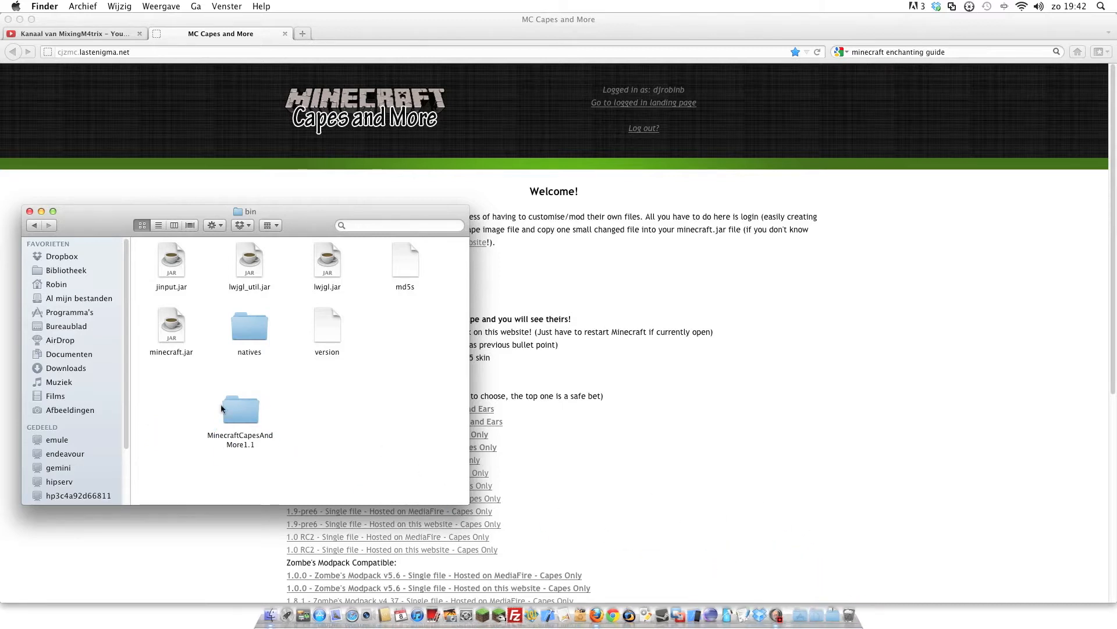
{"action": "double_click", "coordinate": [241, 409]}
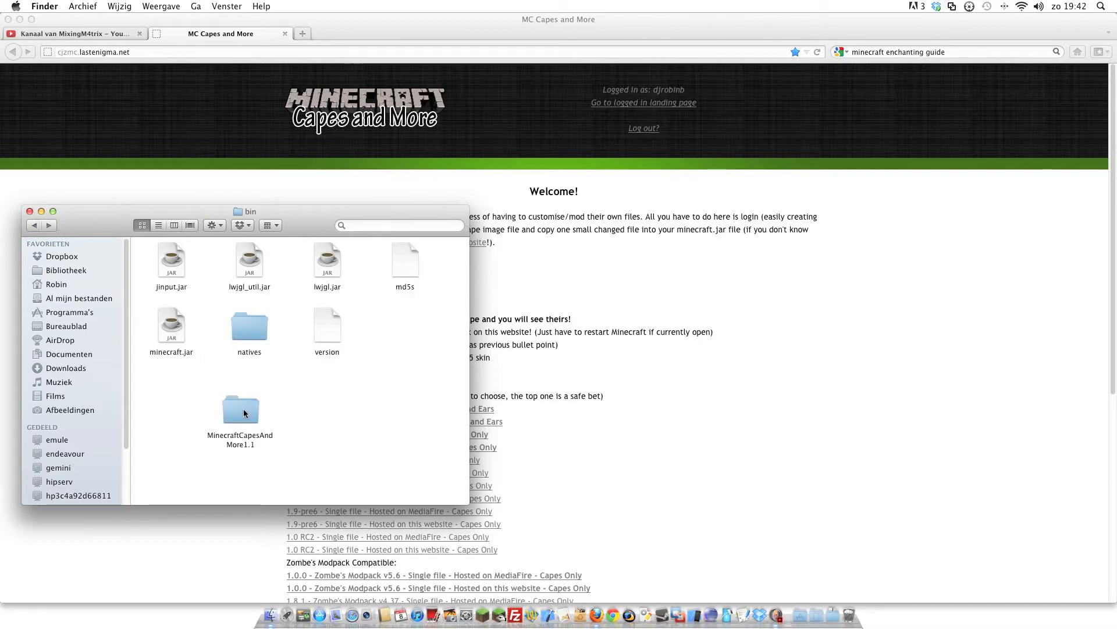
Open the MinecraftCapesAndMore1.1 folder and rename minecraft.jar to minecraft.zip
{"action": "right_click", "coordinate": [241, 410]}
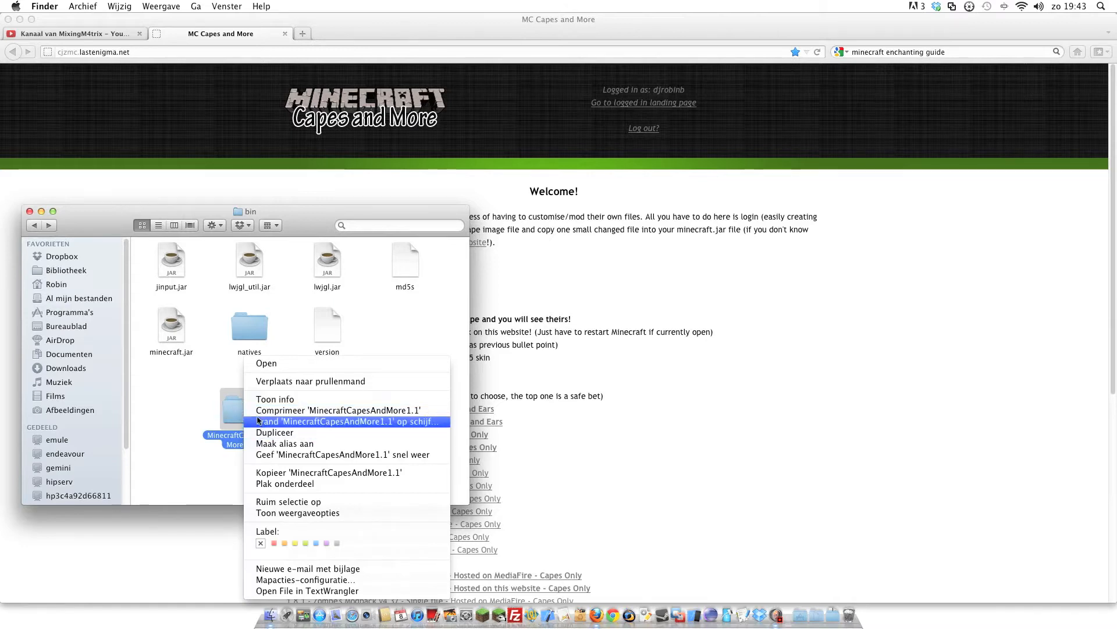
{"action": "mouse_move", "coordinate": [328, 473]}
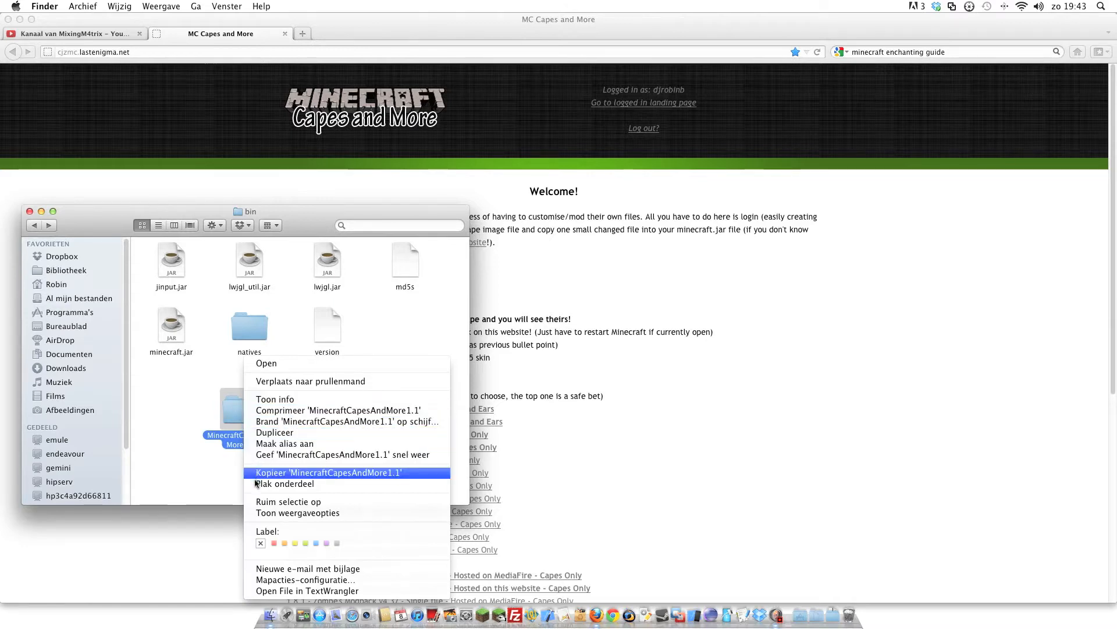
{"action": "mouse_move", "coordinate": [289, 501]}
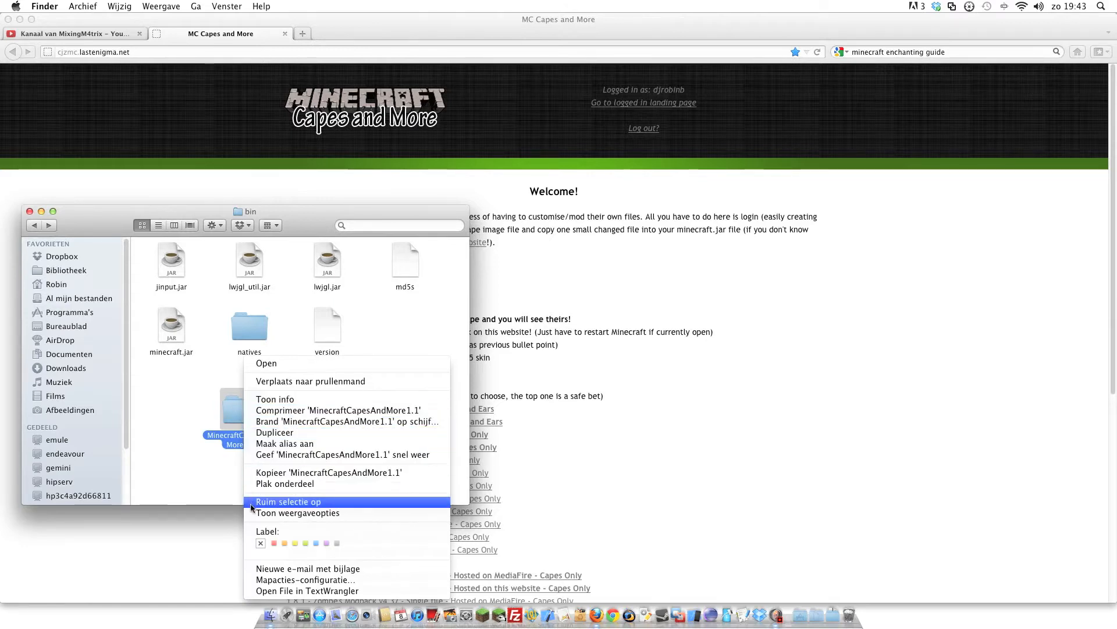
{"action": "mouse_move", "coordinate": [198, 453]}
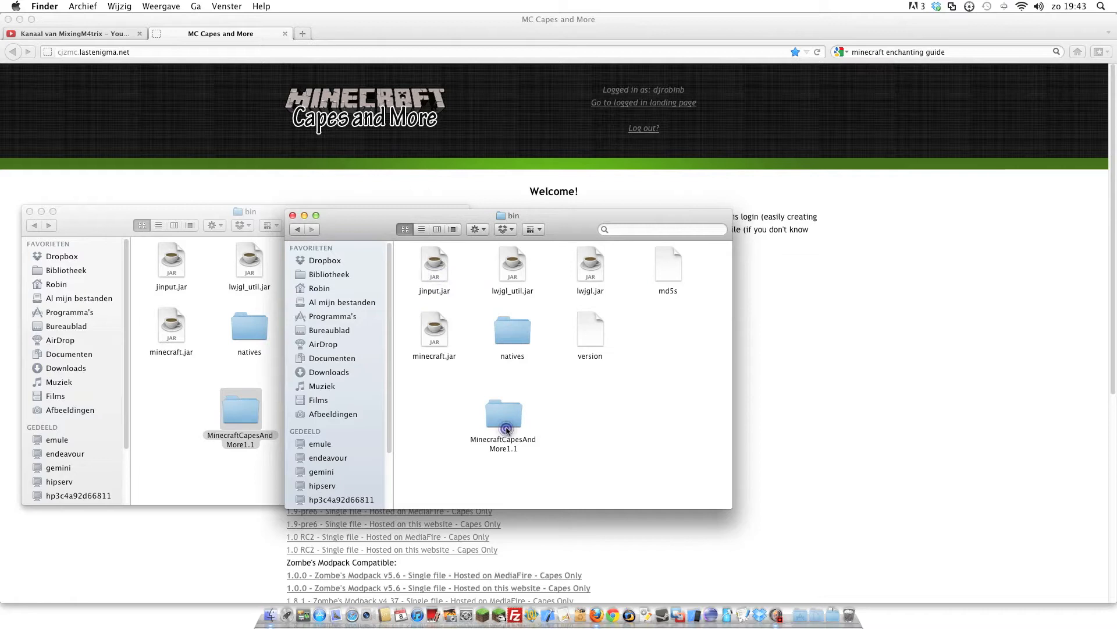
{"action": "double_click", "coordinate": [503, 413]}
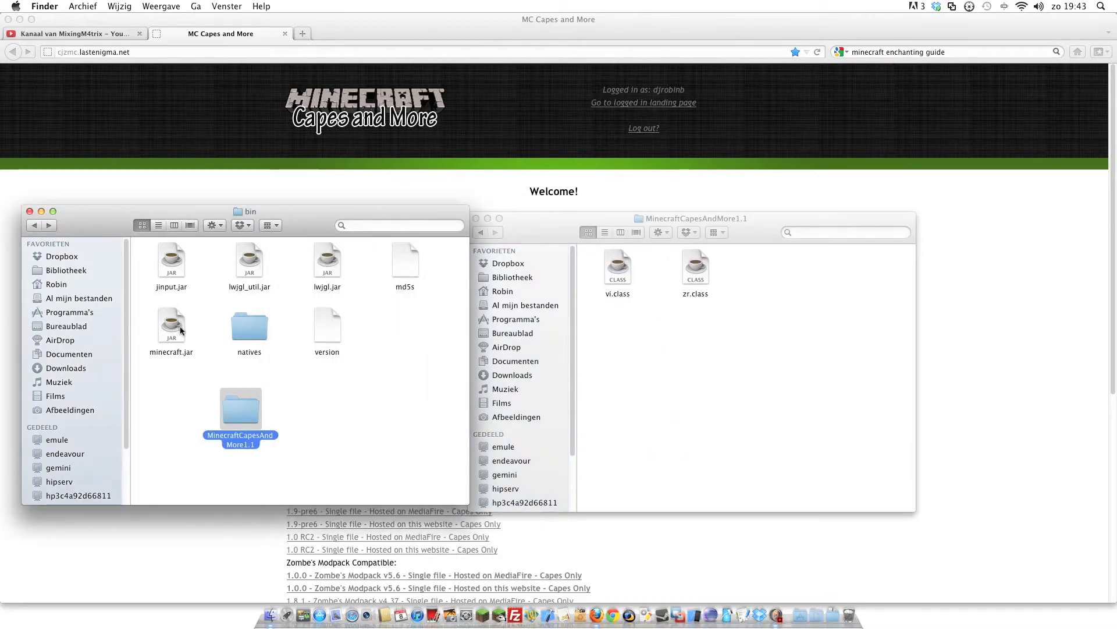
{"action": "left_click", "coordinate": [171, 324]}
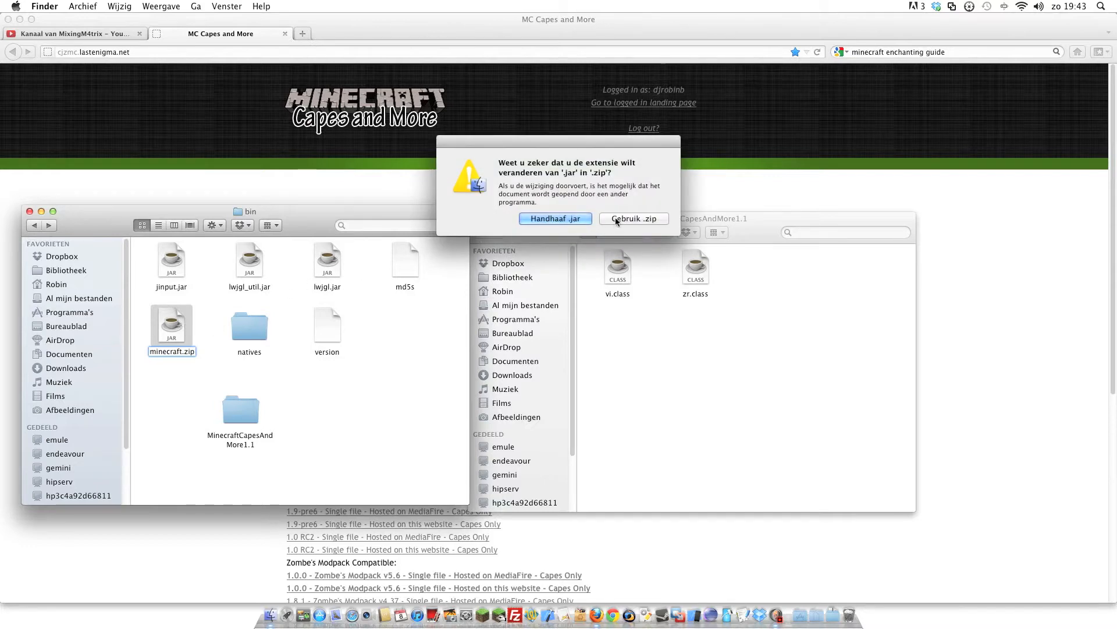
Accept the .zip extension, extract minecraft.zip, rename the folder minecraft.jar, and open it
{"action": "left_click", "coordinate": [632, 219]}
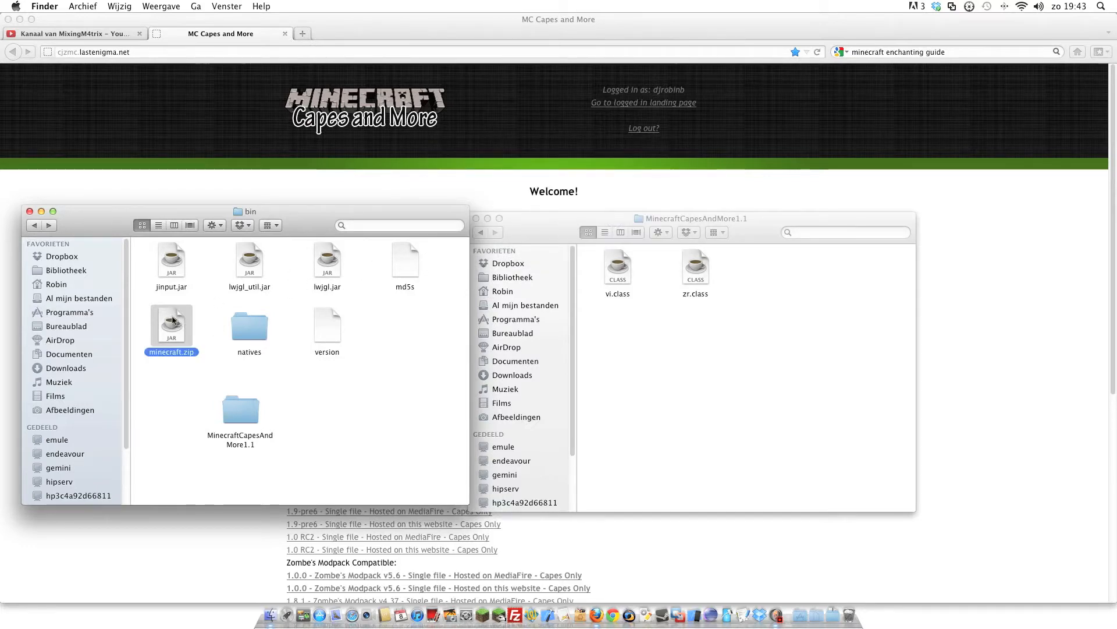
{"action": "double_click", "coordinate": [171, 327]}
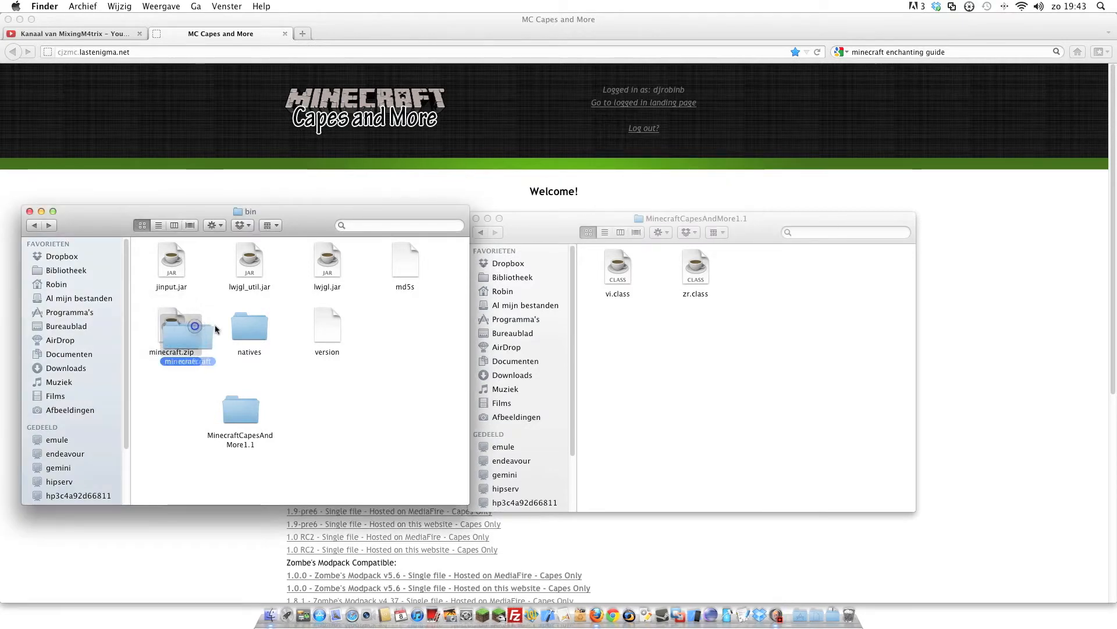
{"action": "left_click_drag", "start_coordinate": [185, 327], "coordinate": [401, 328]}
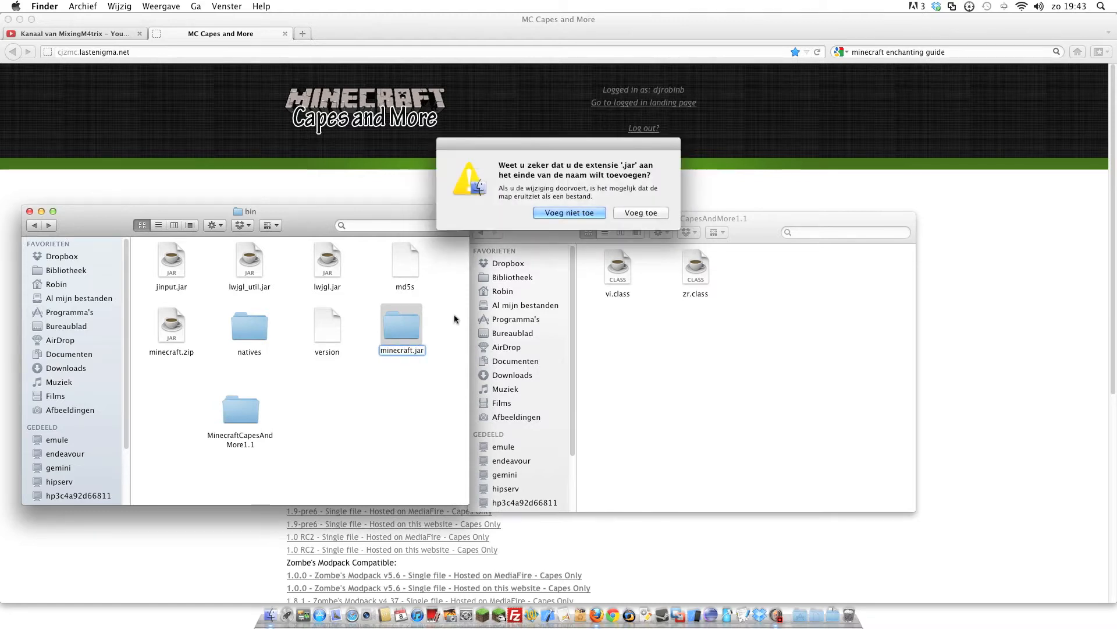
{"action": "left_click", "coordinate": [639, 213]}
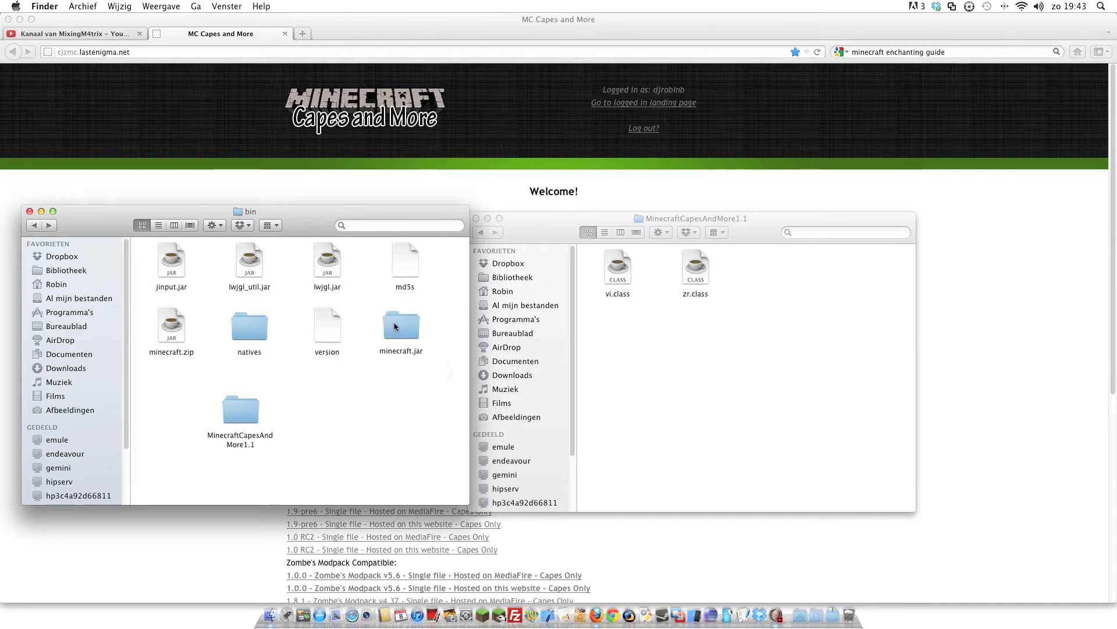
{"action": "double_click", "coordinate": [401, 322]}
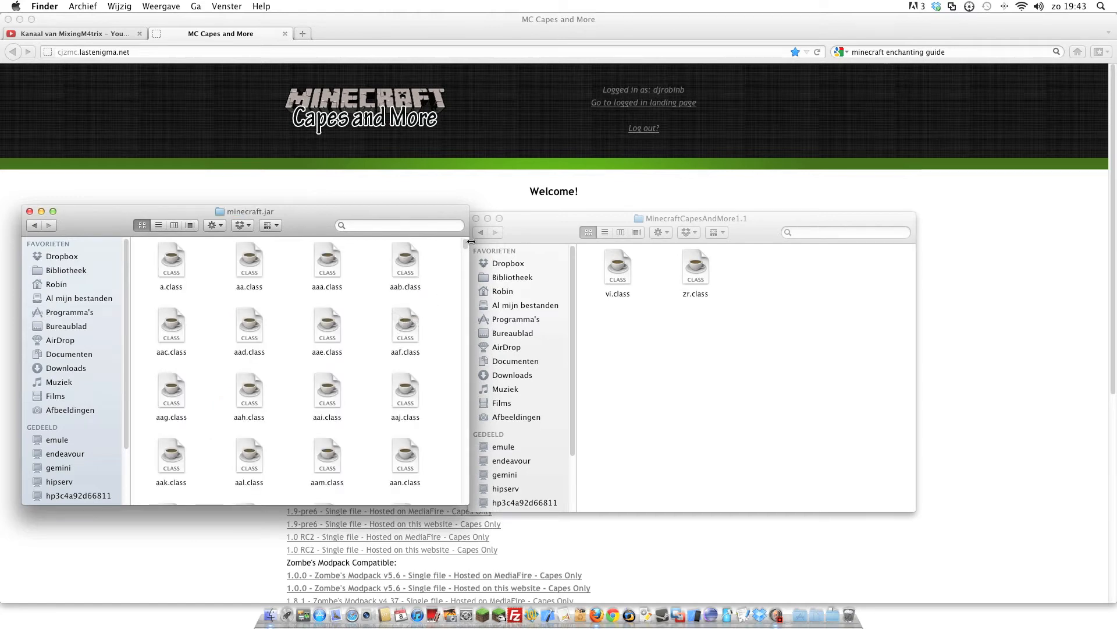
Replace minecraft.jar's vi.class and zr.class with the mod's copies, applying to all
{"action": "scroll", "scroll_direction": "down", "scroll_amount": 3}
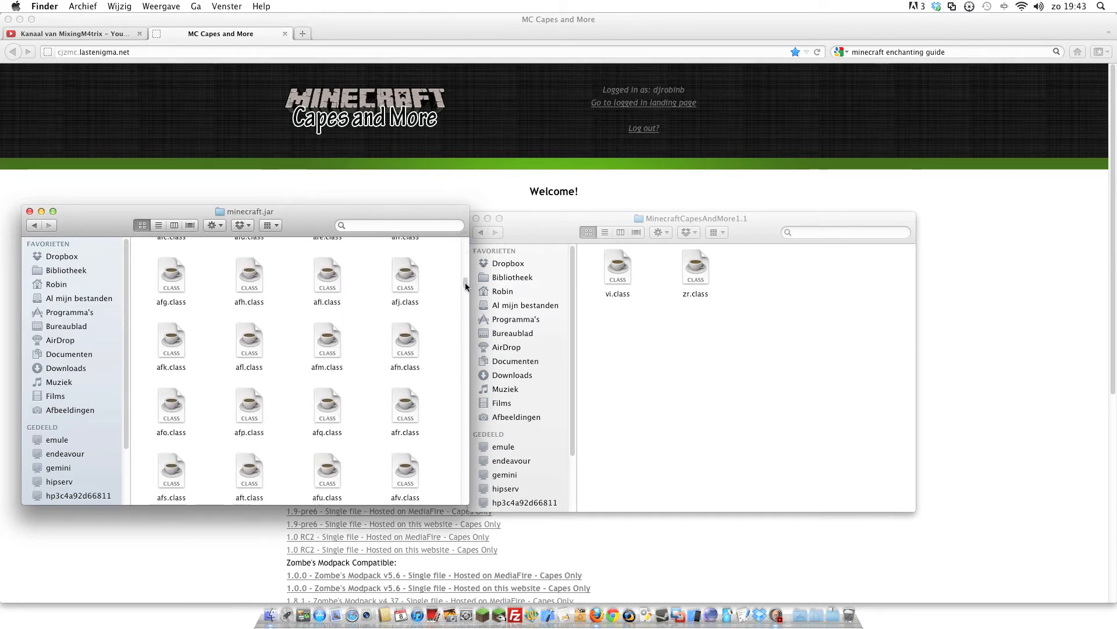
{"action": "scroll", "scroll_direction": "down", "scroll_amount": 3}
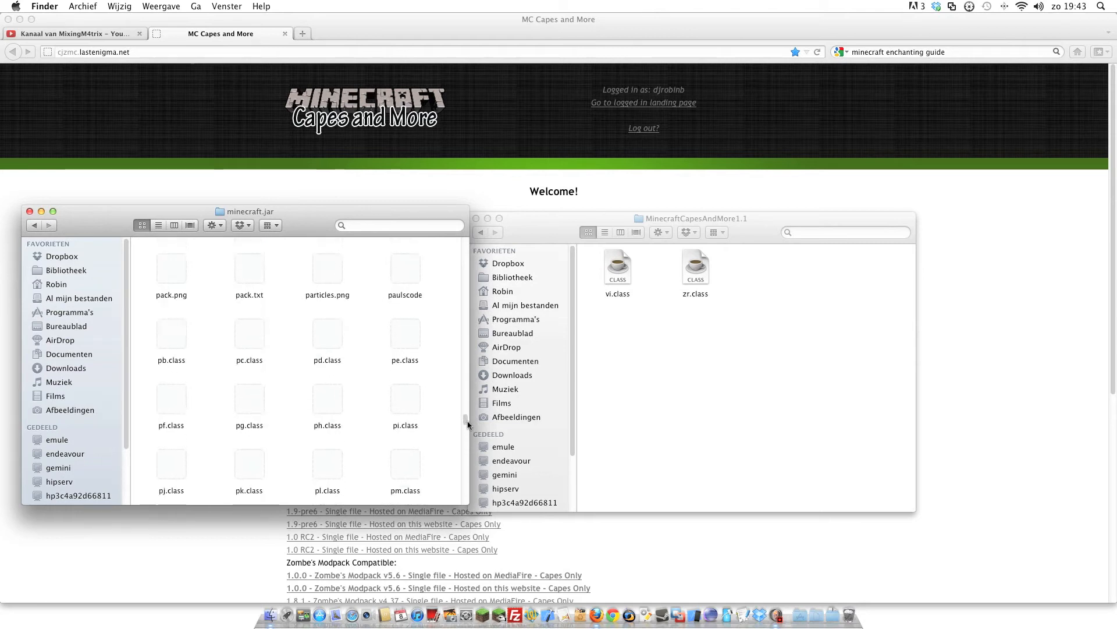
{"action": "scroll", "scroll_direction": "down", "scroll_amount": 3}
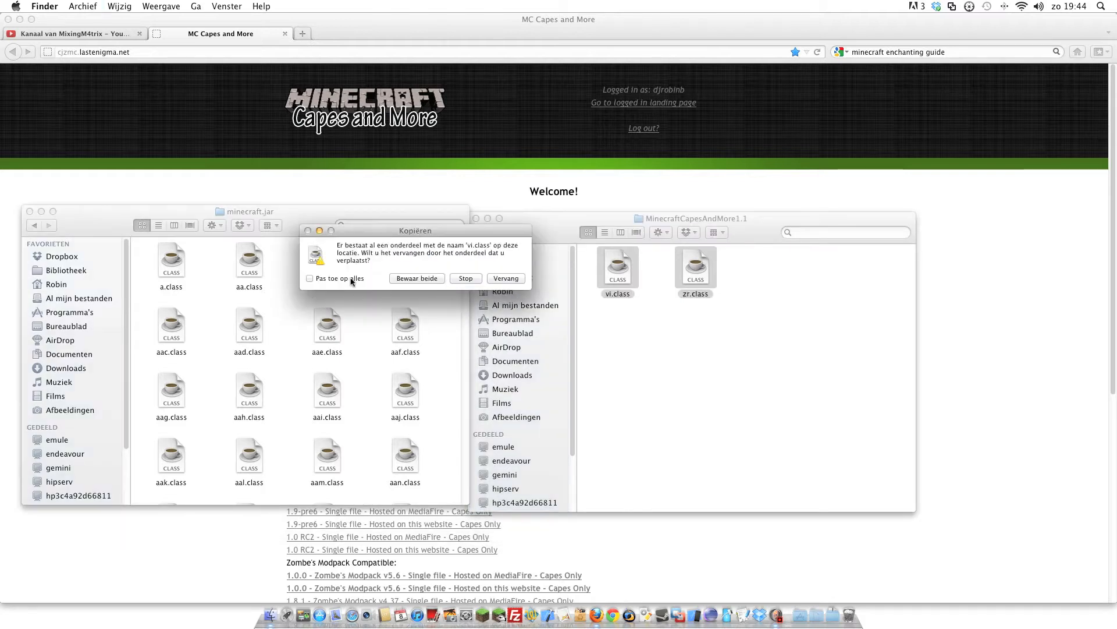
{"action": "mouse_move", "coordinate": [506, 278]}
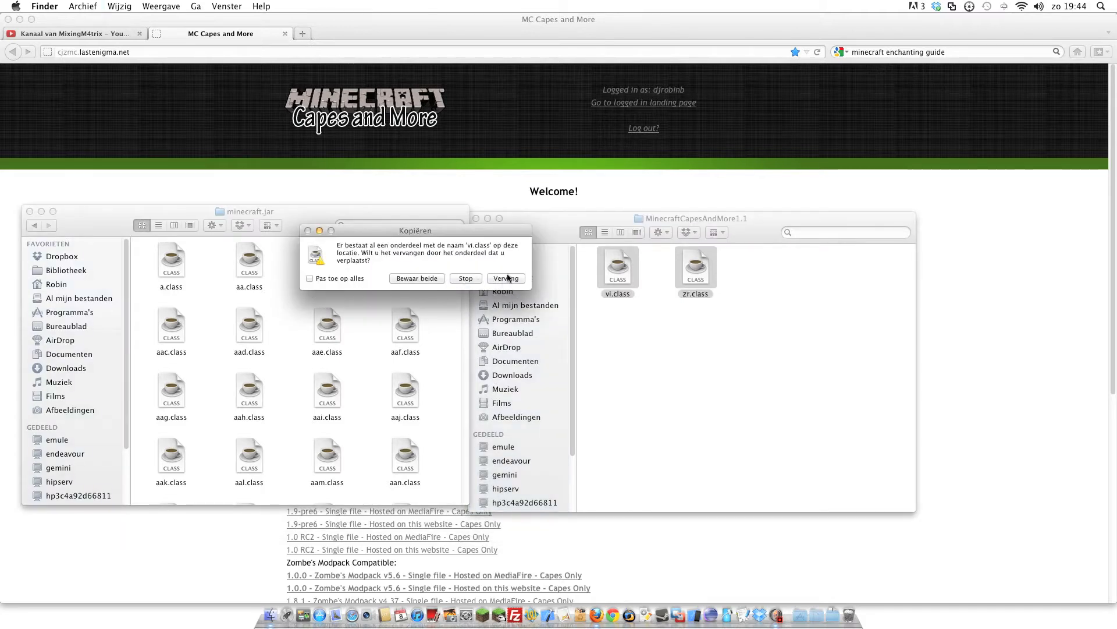
{"action": "left_click", "coordinate": [310, 279]}
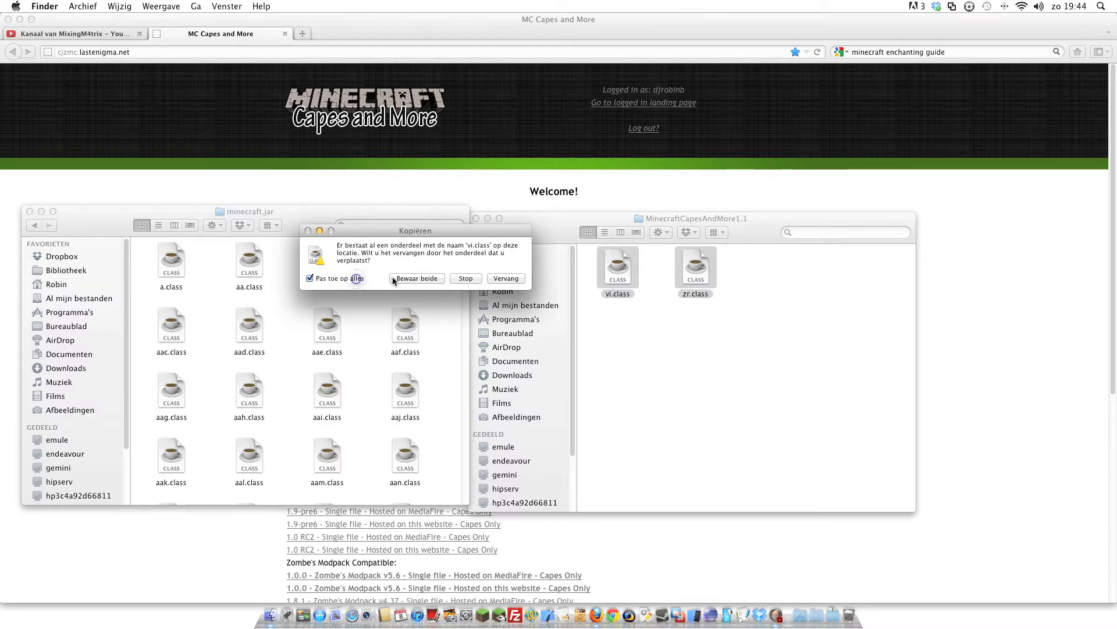
{"action": "left_click", "coordinate": [416, 278]}
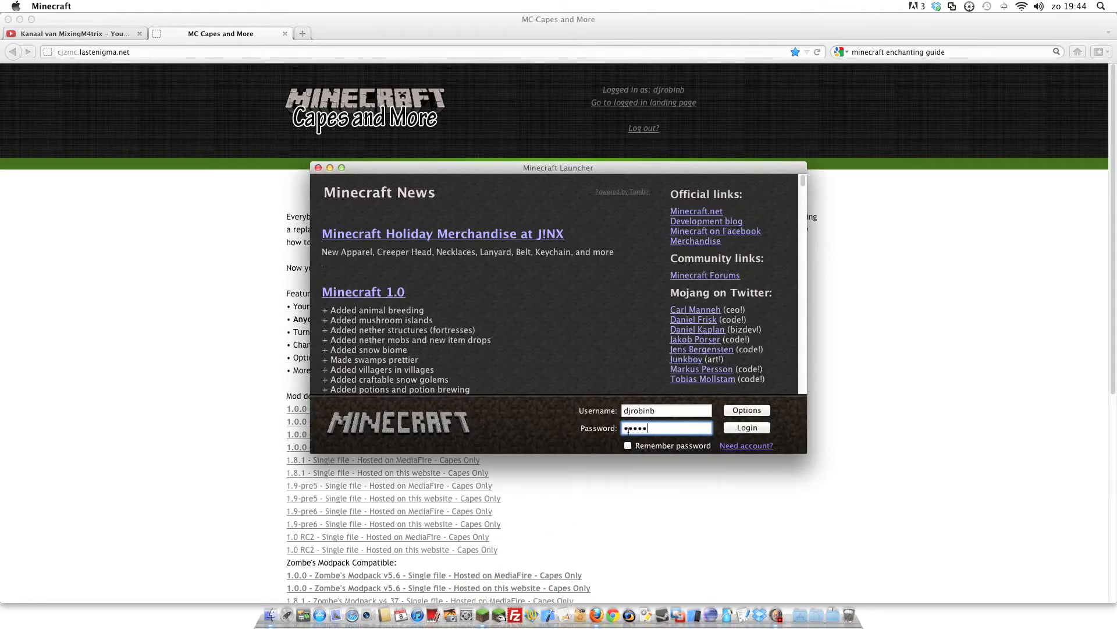
Log in to Minecraft Launcher to start the modded Minecraft 1.0.0
{"action": "left_click", "coordinate": [745, 427]}
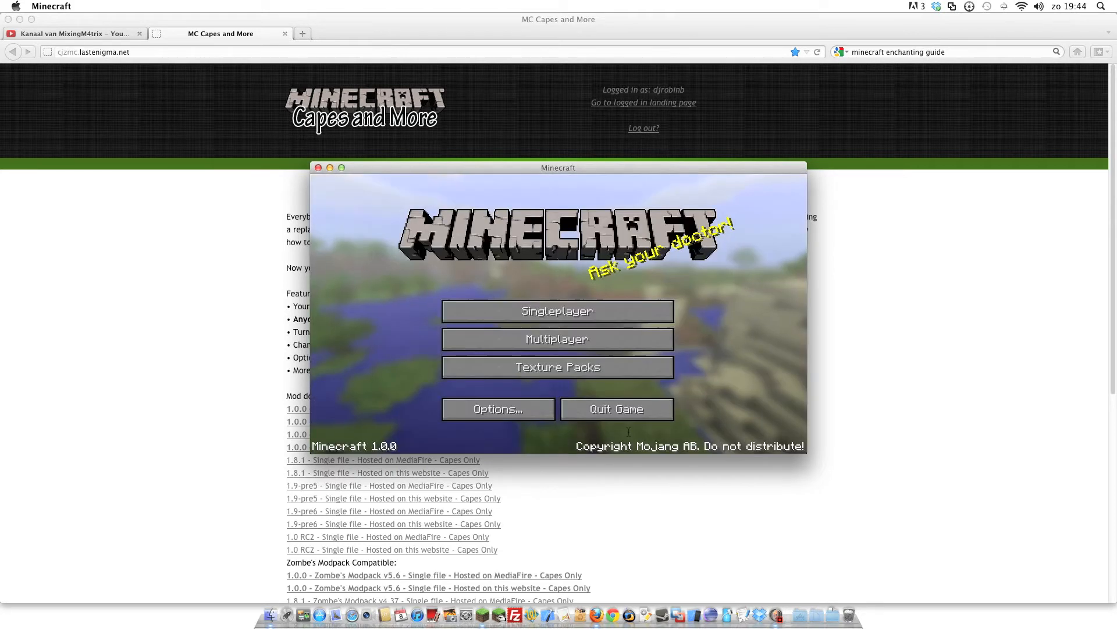
Quit Minecraft from the 1.0.0 title screen
{"action": "left_click", "coordinate": [558, 311]}
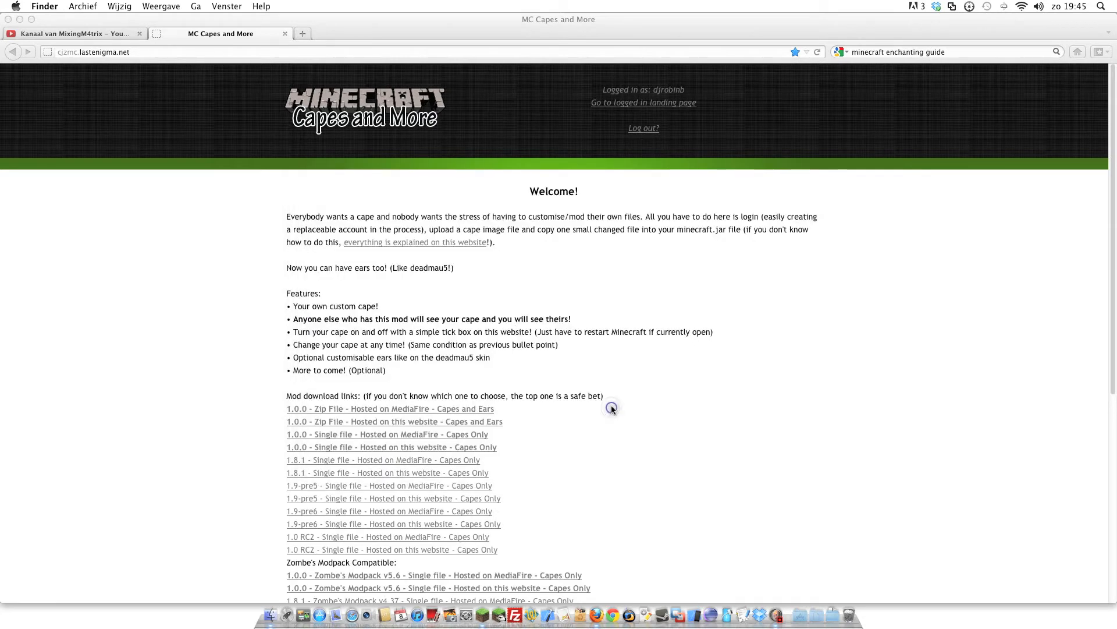
{"action": "mouse_move", "coordinate": [388, 188]}
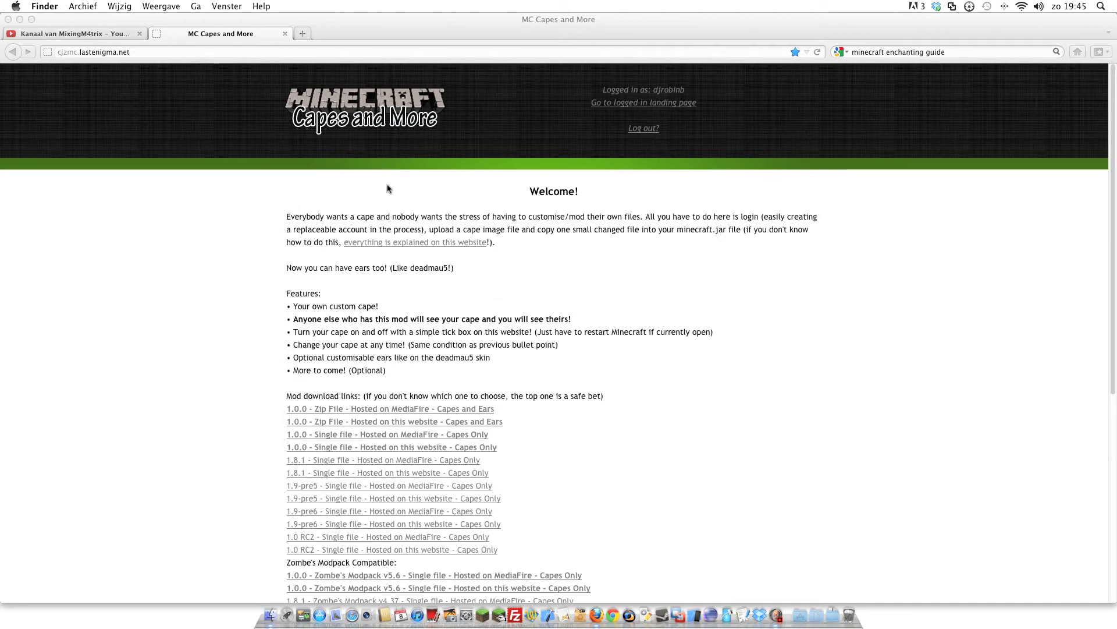
{"action": "mouse_move", "coordinate": [129, 93]}
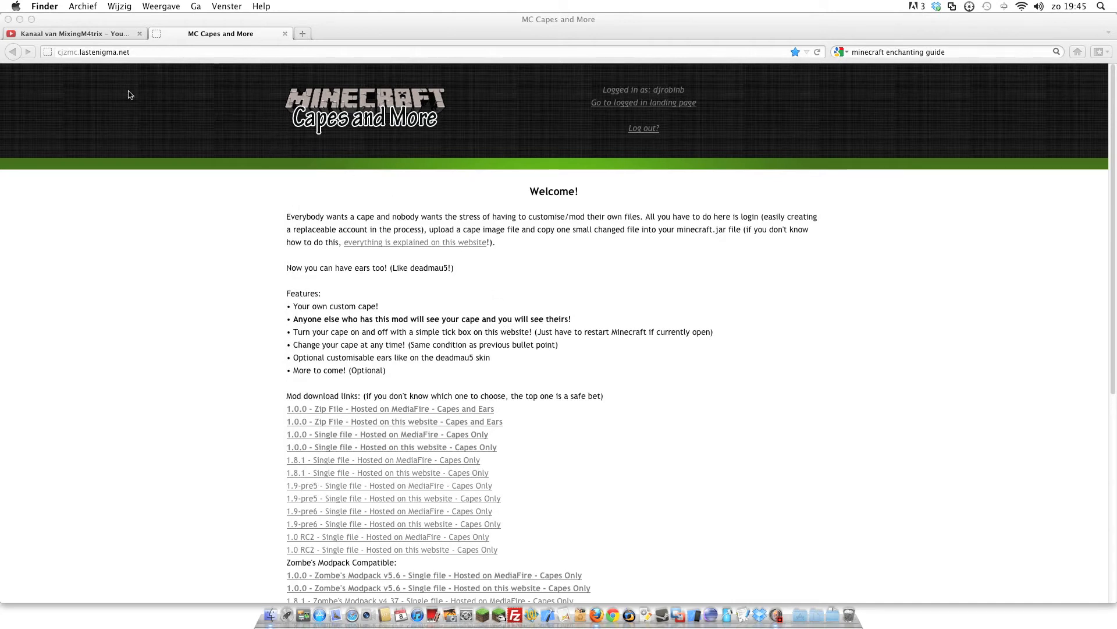
{"action": "mouse_move", "coordinate": [620, 120]}
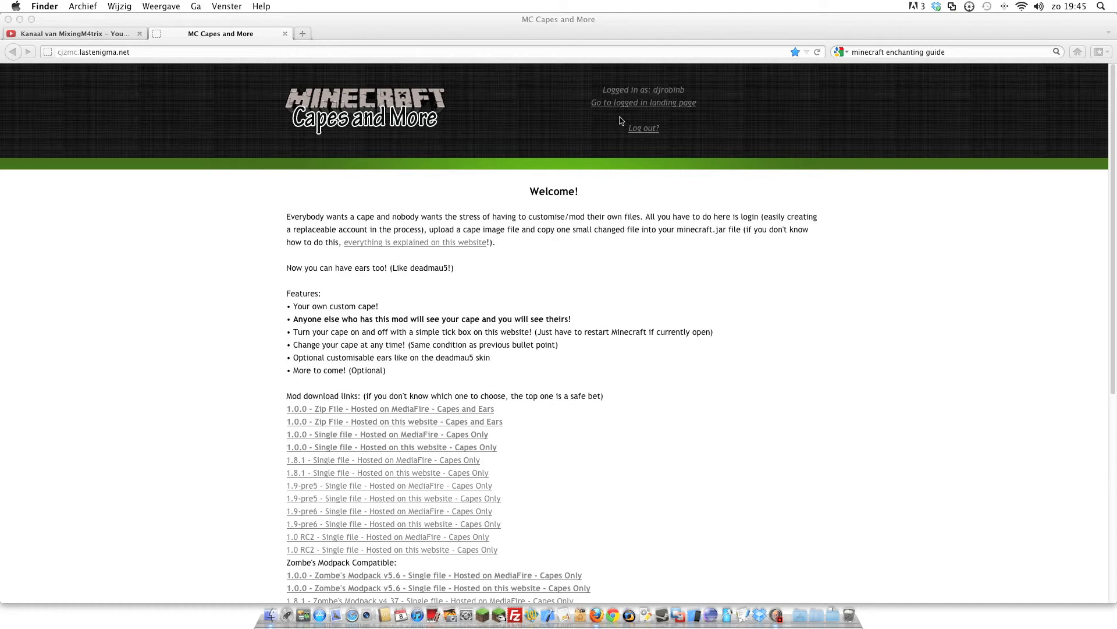
{"action": "mouse_move", "coordinate": [646, 122]}
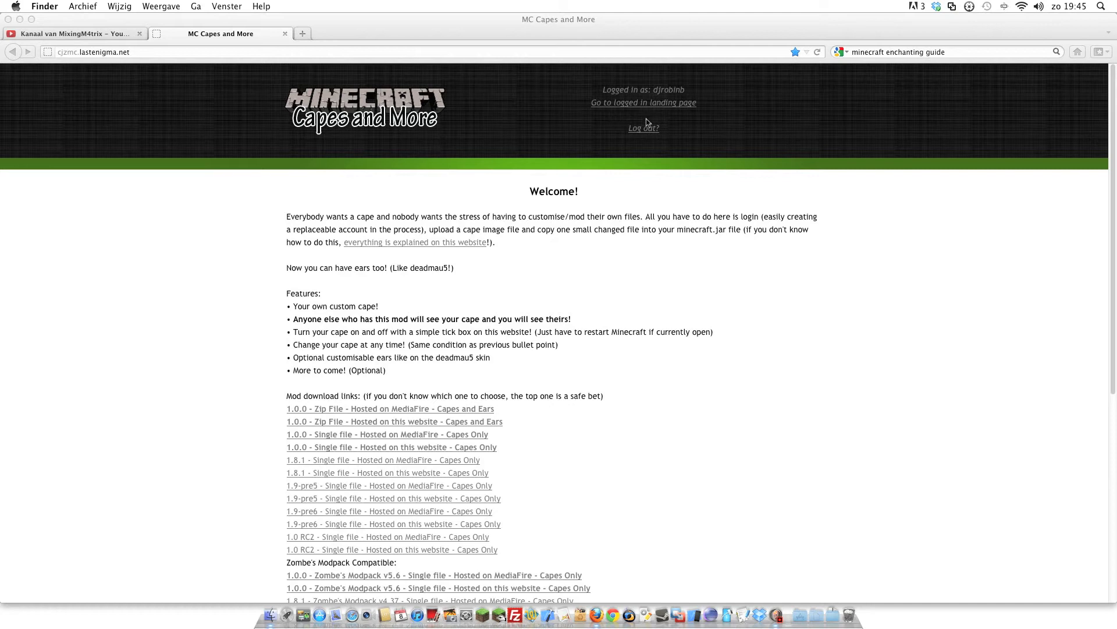
{"action": "mouse_move", "coordinate": [664, 124]}
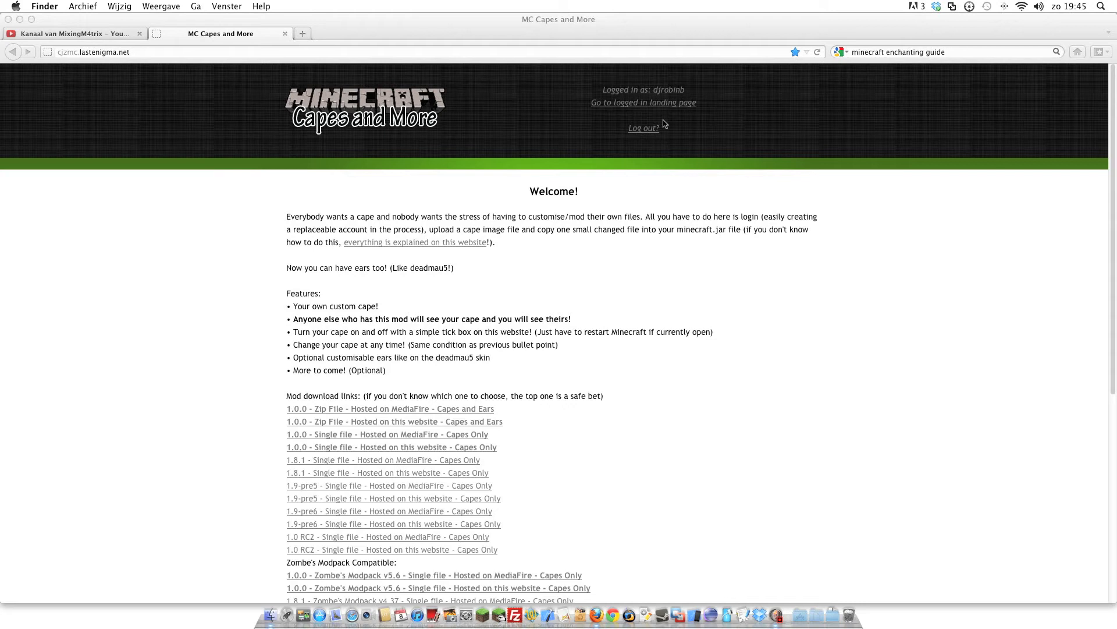
{"action": "mouse_move", "coordinate": [663, 117]}
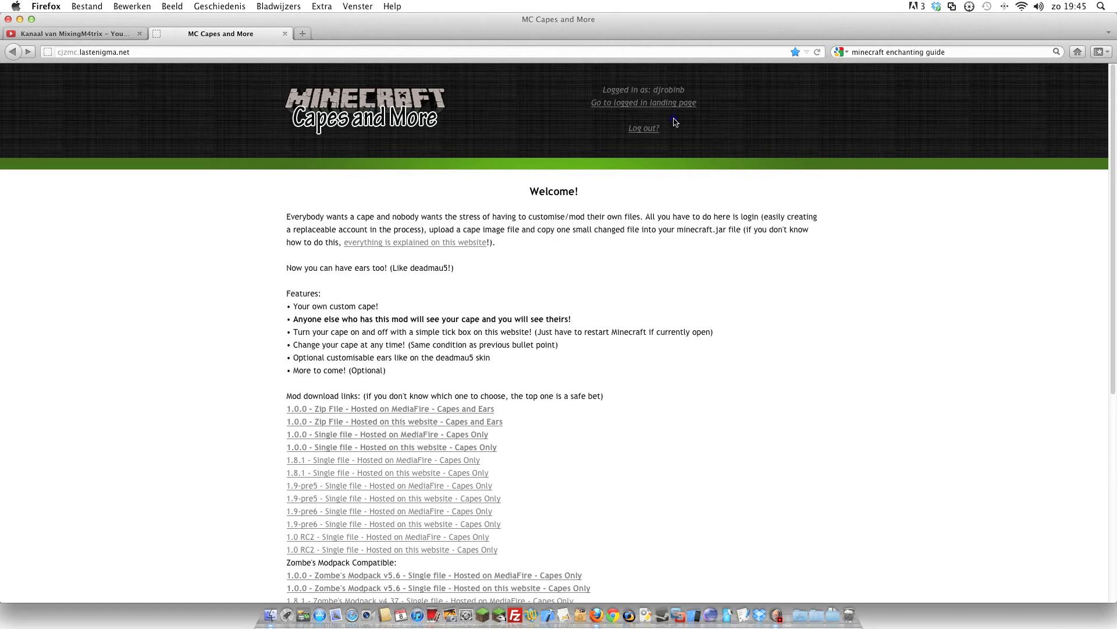
Check the capes page (no cape uploaded yet) and return to the logged-in landing page
{"action": "left_click", "coordinate": [642, 103]}
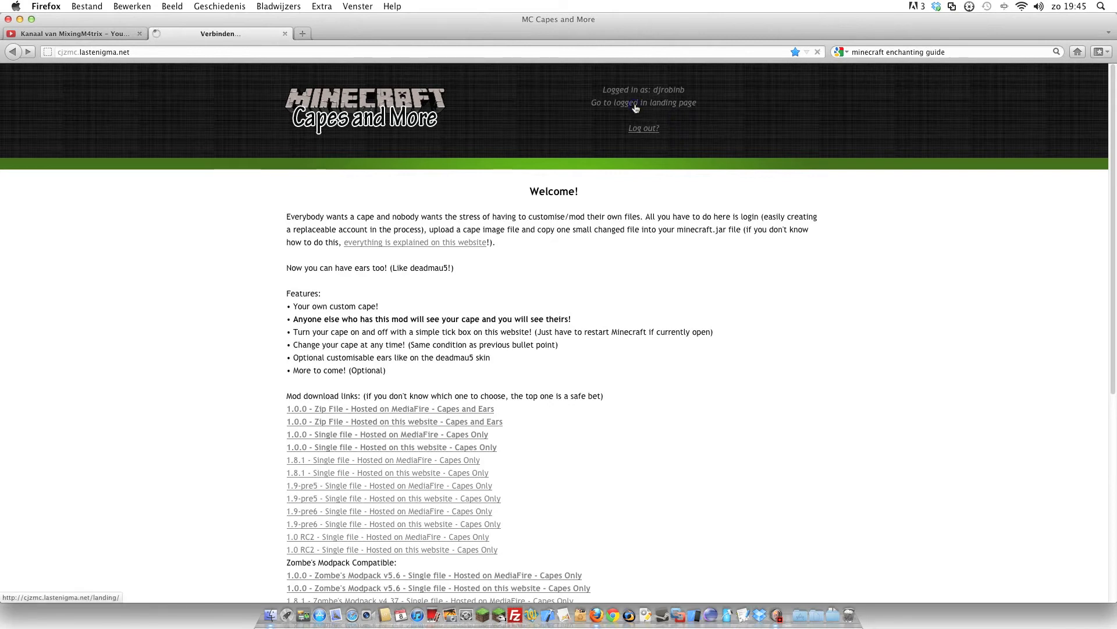
{"action": "left_click", "coordinate": [643, 102]}
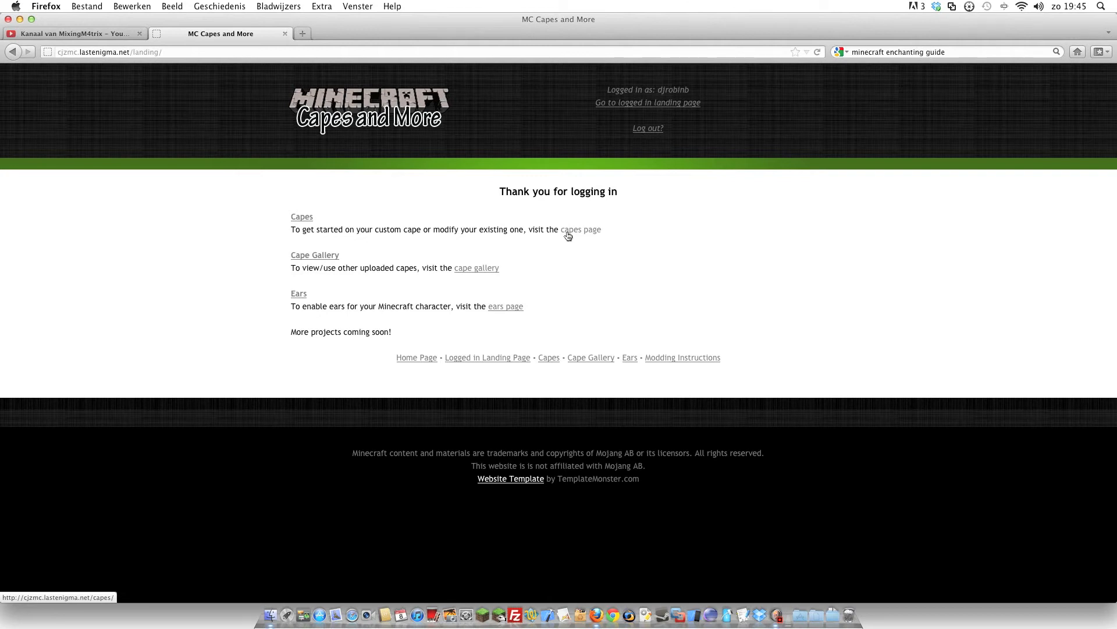
{"action": "left_click", "coordinate": [580, 229]}
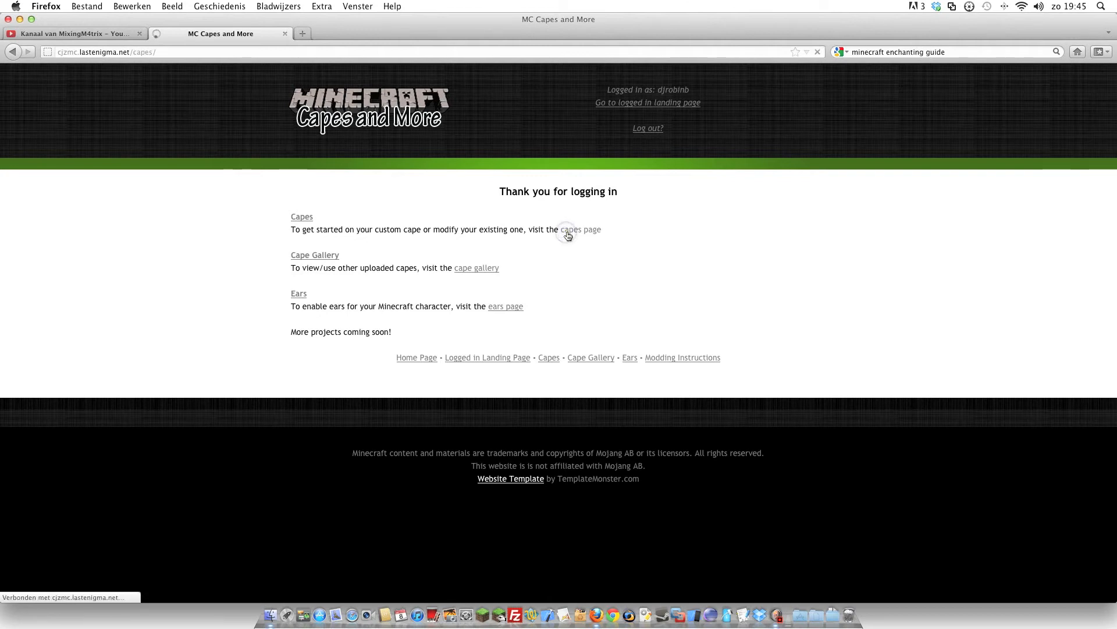
{"action": "left_click", "coordinate": [580, 229]}
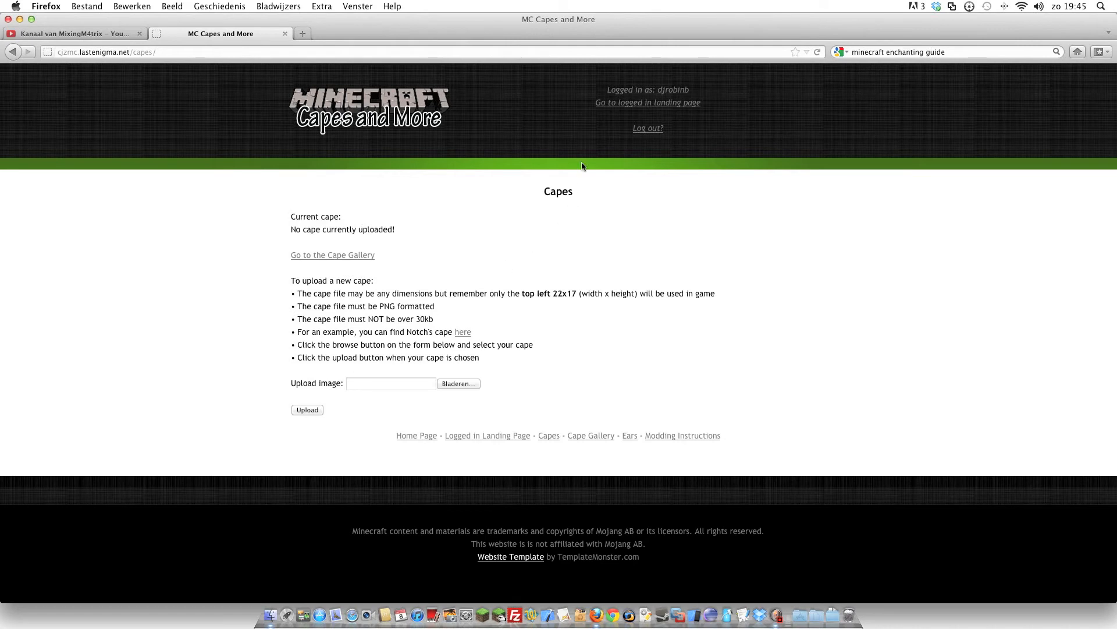
{"action": "left_click", "coordinate": [647, 102]}
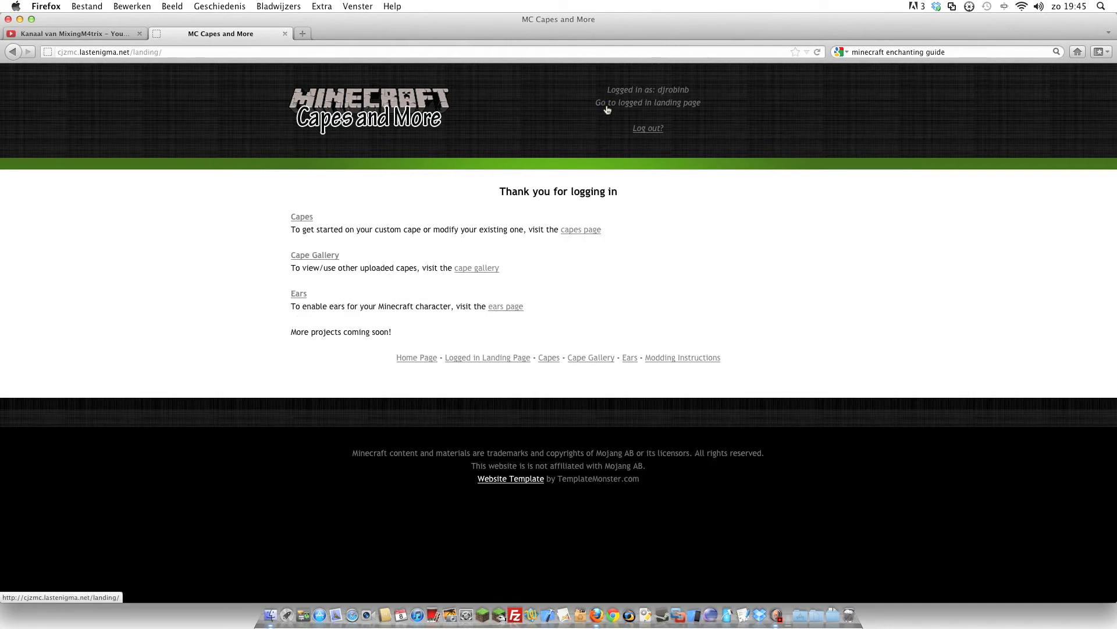
{"action": "mouse_move", "coordinate": [289, 273]}
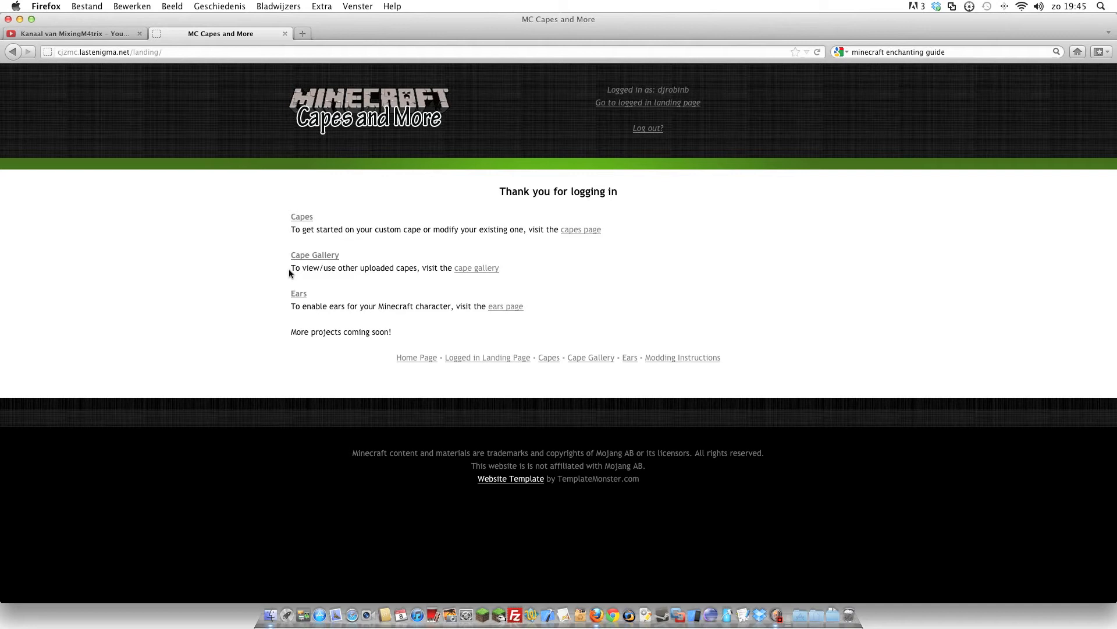
{"action": "left_click_drag", "start_coordinate": [290, 267], "coordinate": [513, 267]}
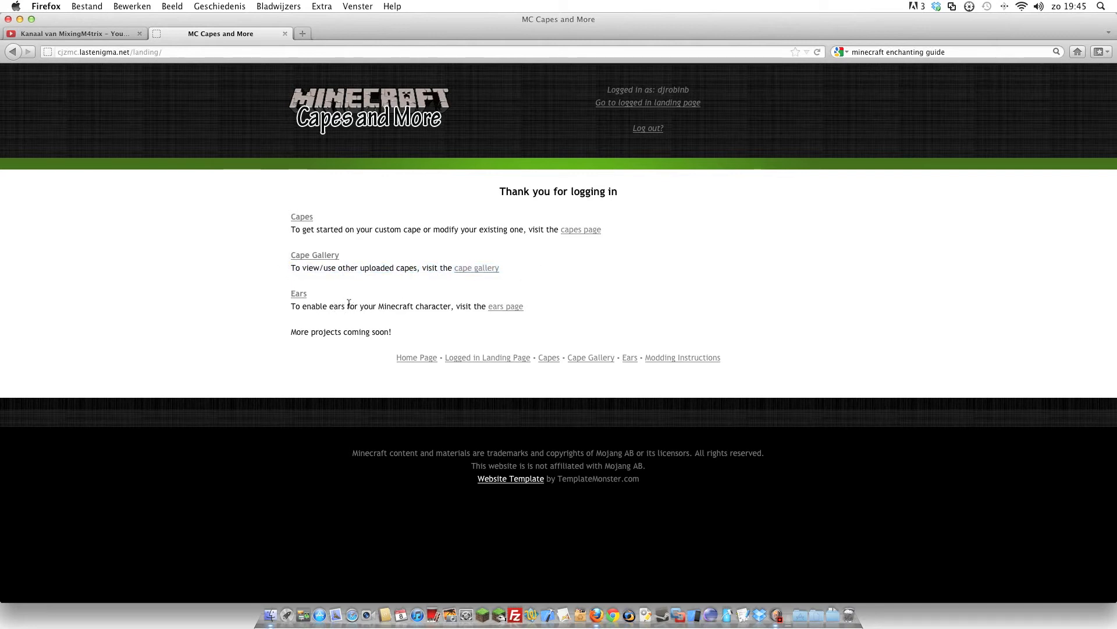
{"action": "mouse_move", "coordinate": [471, 276]}
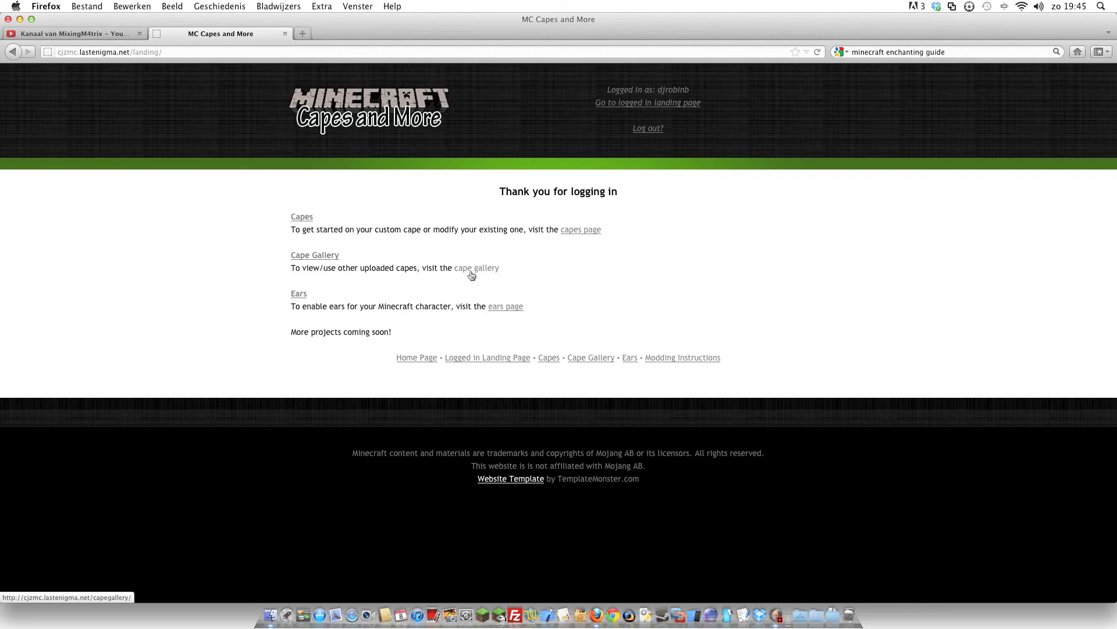
Open the cape gallery and scroll down to the 6402 unique capes count
{"action": "left_click", "coordinate": [476, 267]}
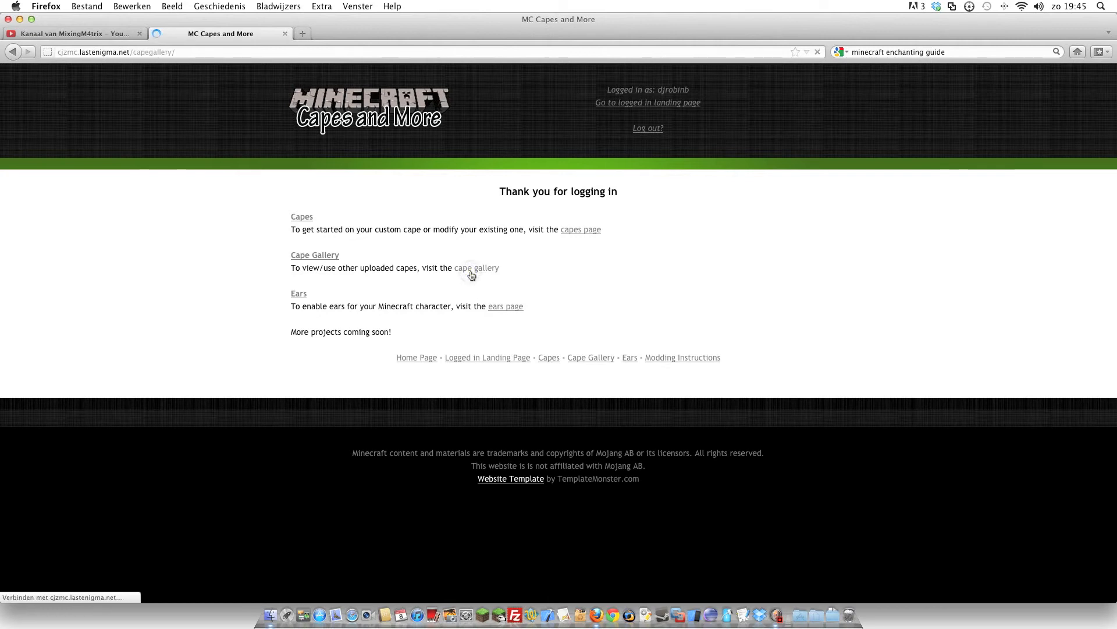
{"action": "left_click", "coordinate": [476, 267]}
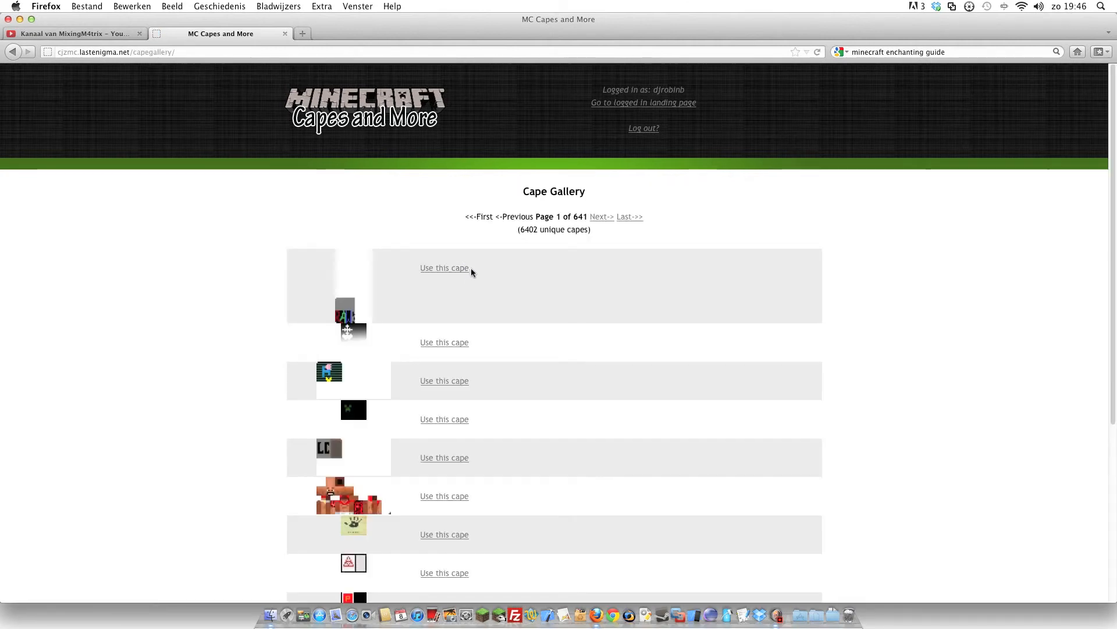
{"action": "scroll", "scroll_direction": "down", "scroll_amount": 3}
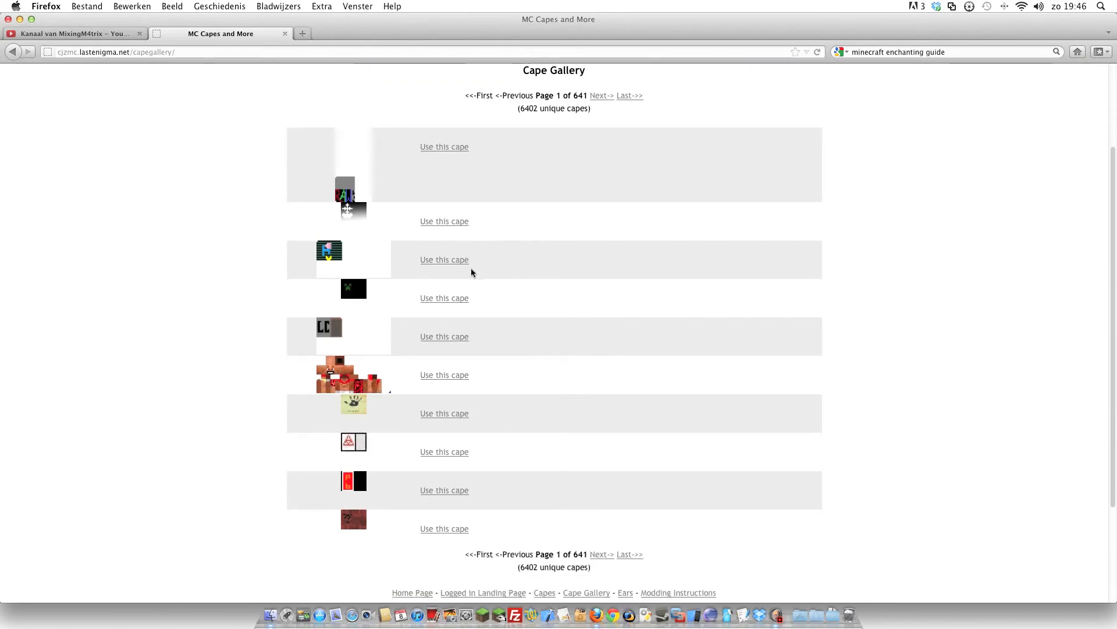
{"action": "scroll", "scroll_direction": "down", "scroll_amount": 3}
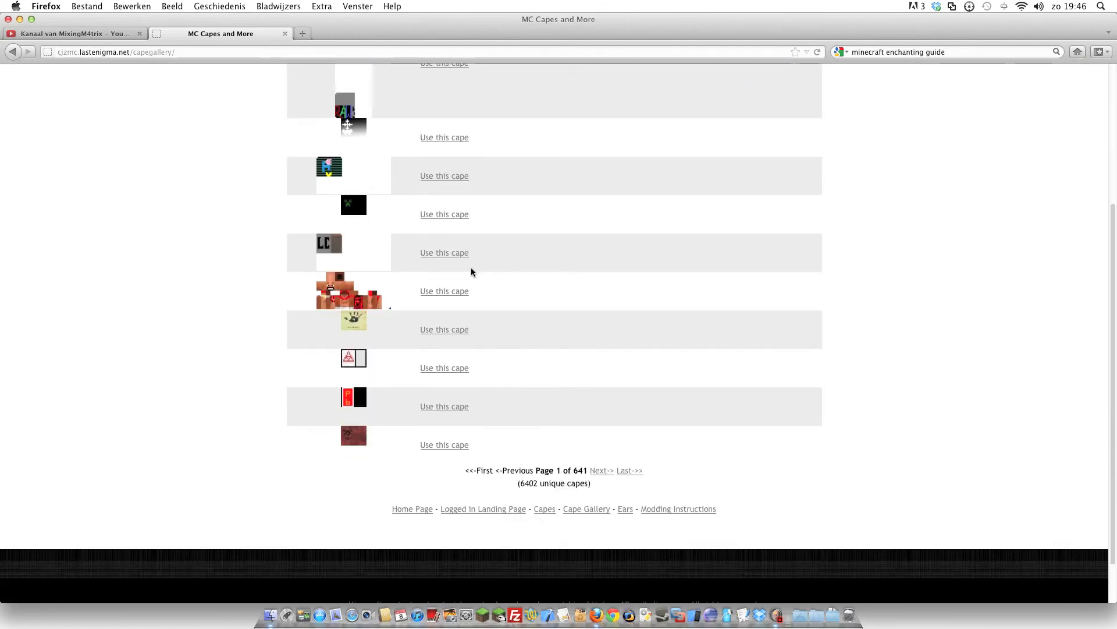
{"action": "scroll", "scroll_direction": "down", "scroll_amount": 3}
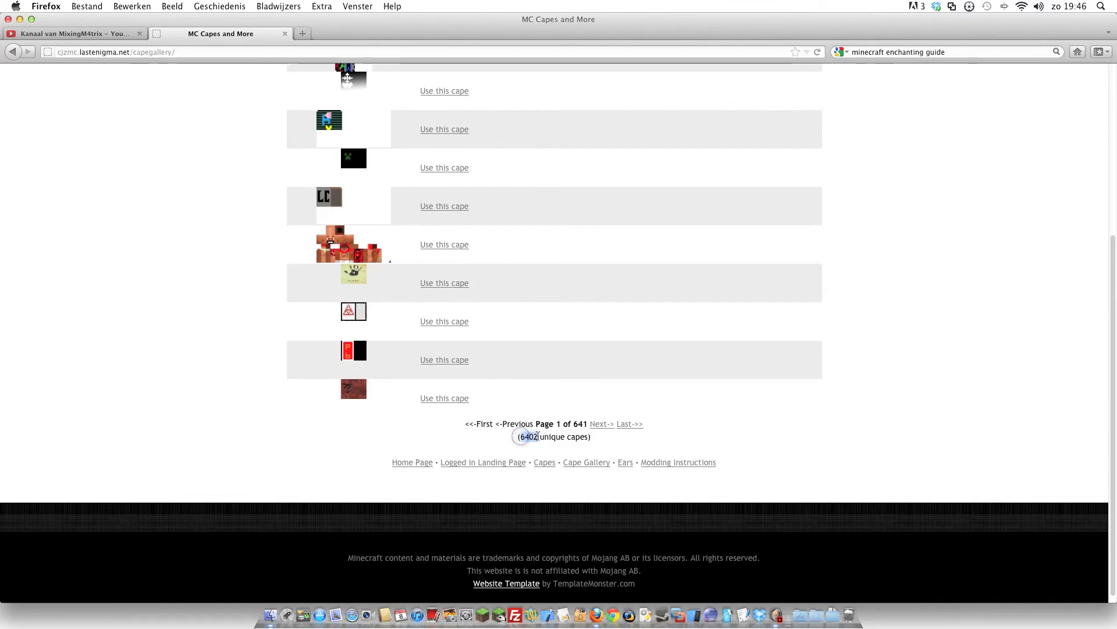
{"action": "double_click", "coordinate": [529, 436]}
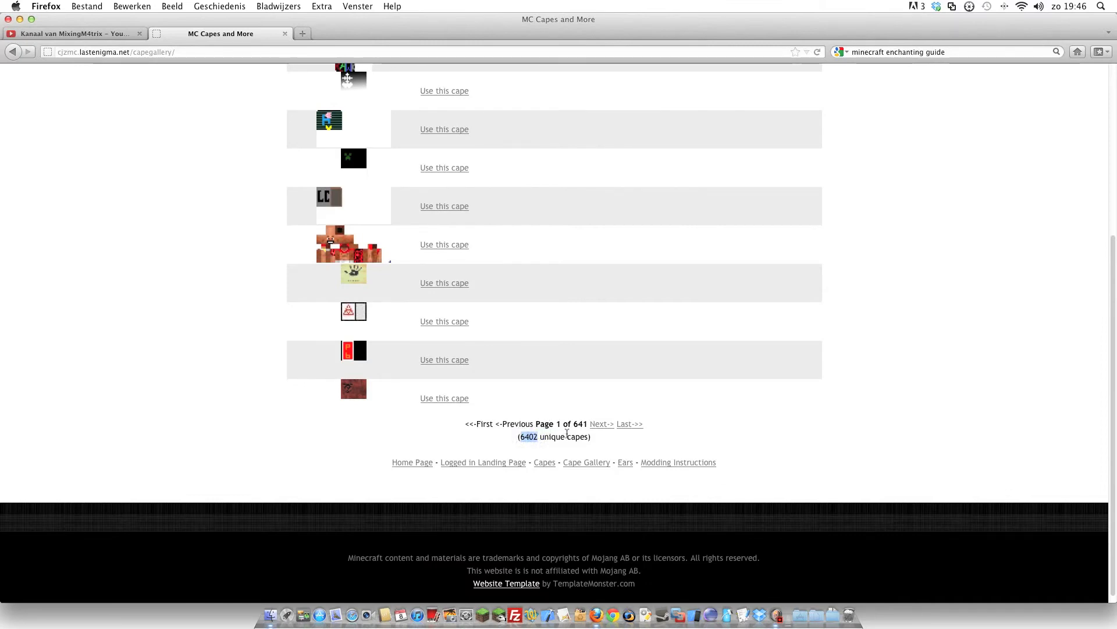
{"action": "mouse_move", "coordinate": [601, 423]}
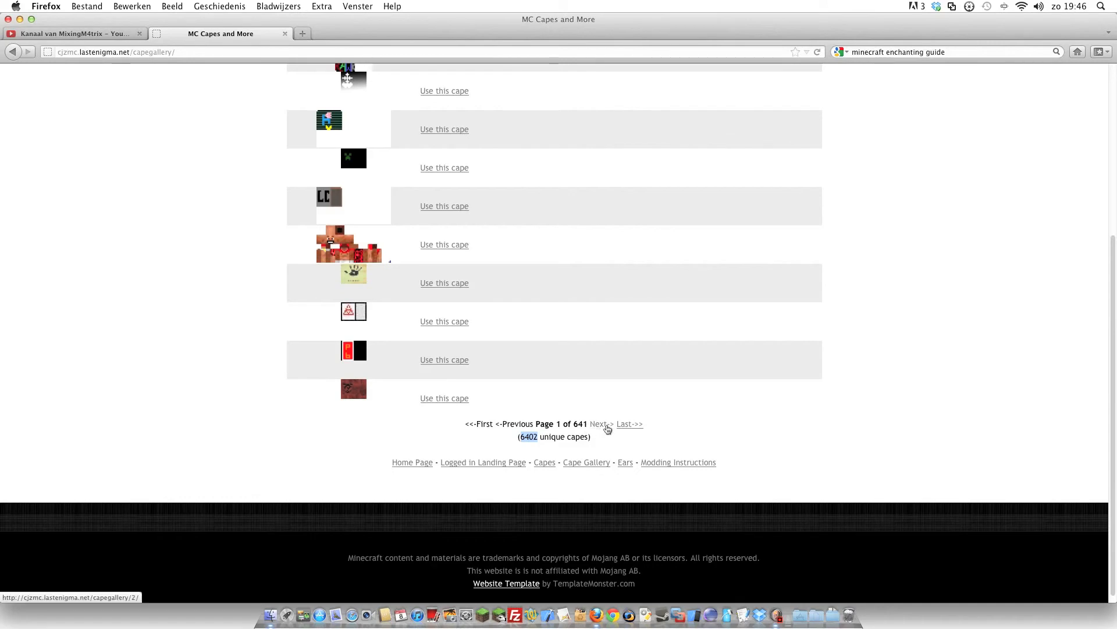
Page forward with Next-> until the gallery shows Page 7 of 641
{"action": "left_click", "coordinate": [600, 423]}
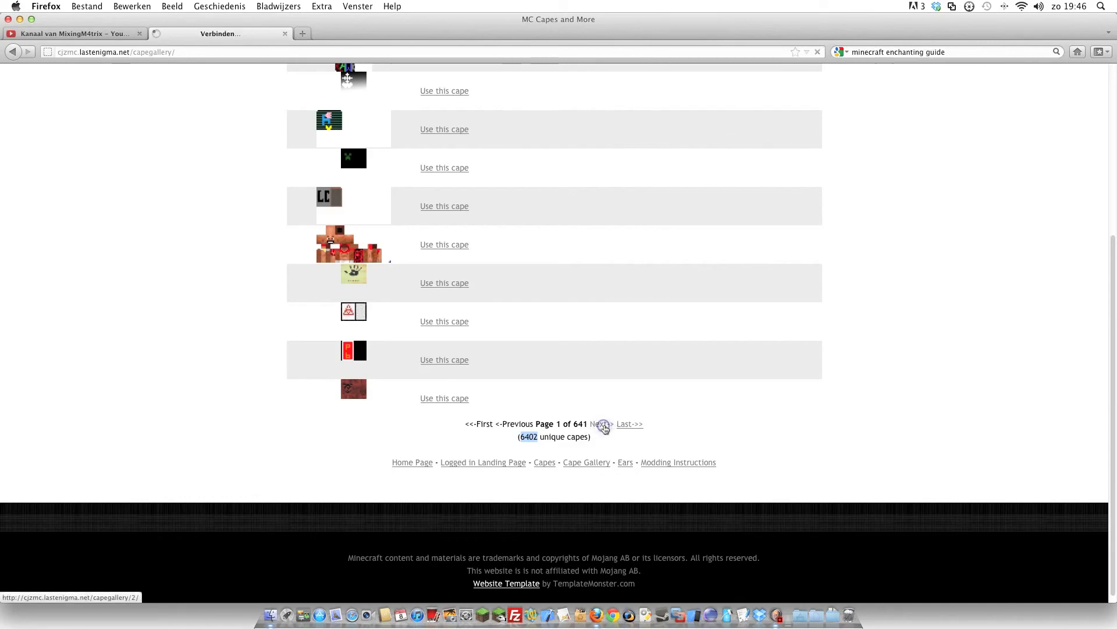
{"action": "left_click", "coordinate": [598, 424]}
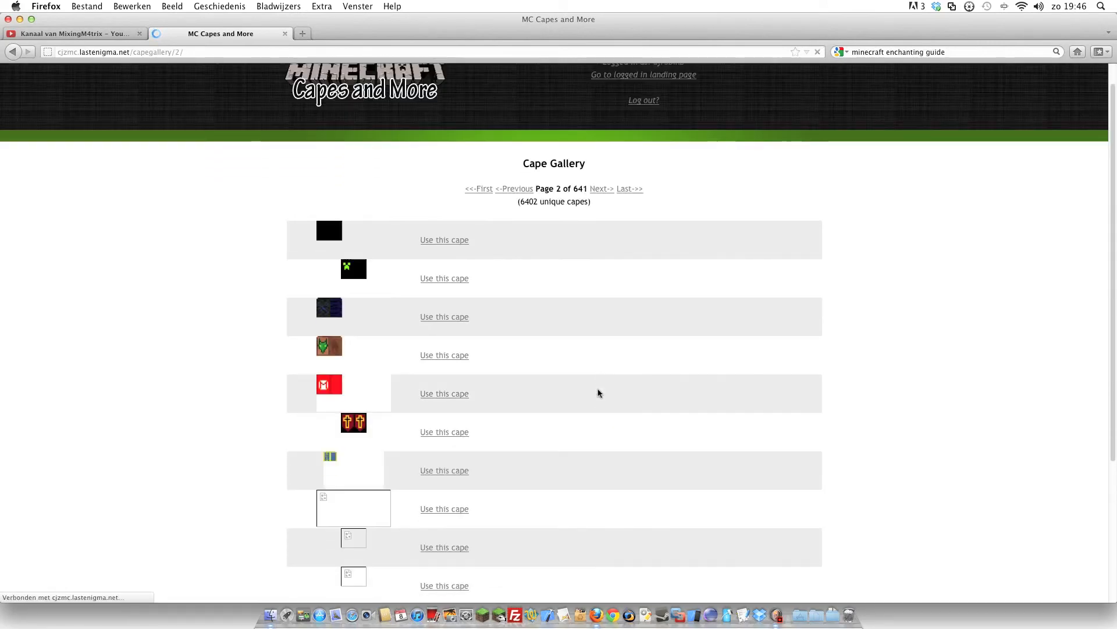
{"action": "left_click", "coordinate": [600, 188]}
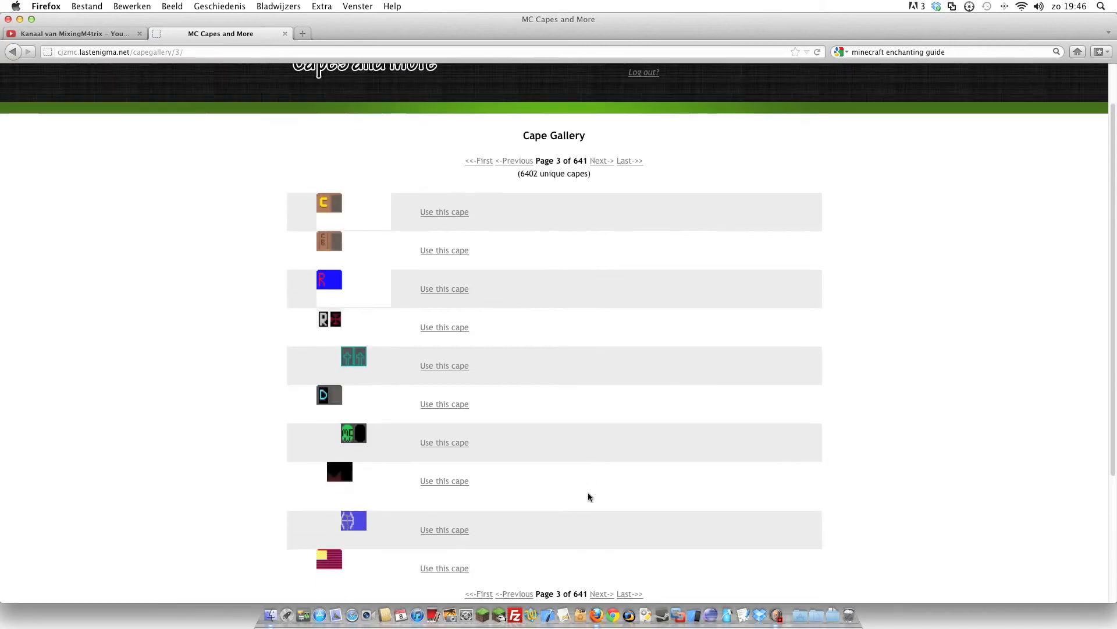
{"action": "left_click", "coordinate": [600, 160]}
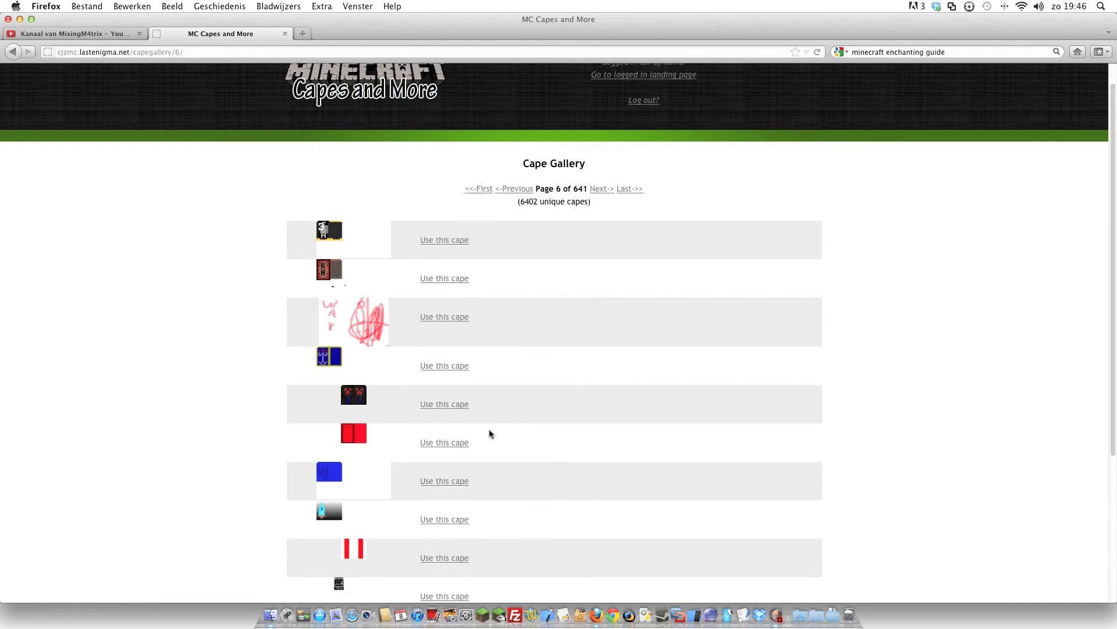
{"action": "left_click", "coordinate": [600, 188]}
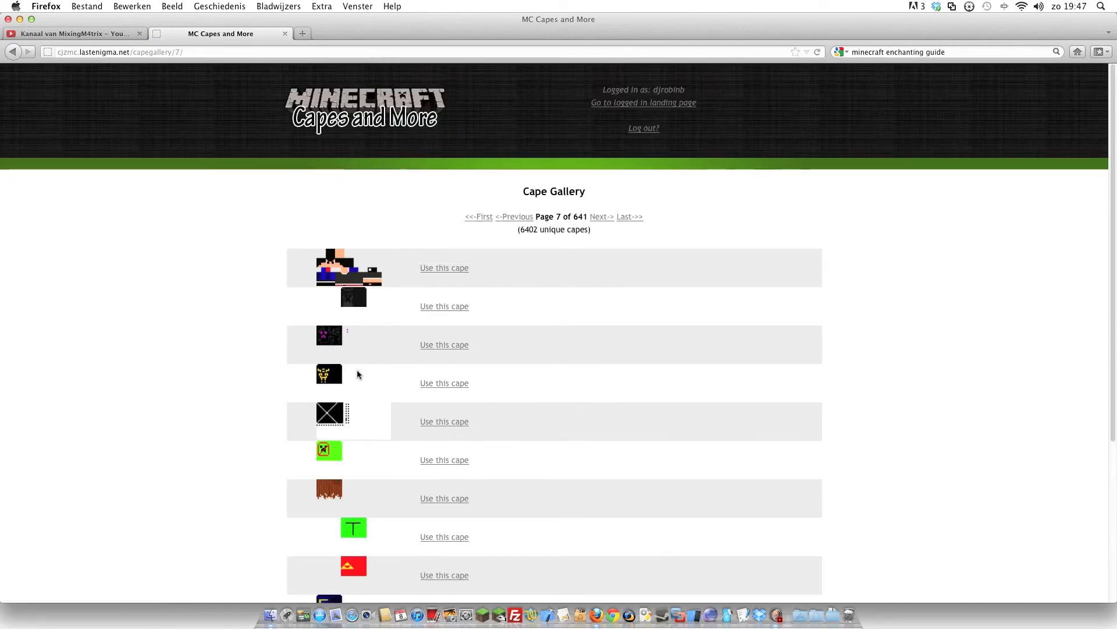
{"action": "scroll", "scroll_direction": "down", "scroll_amount": 3}
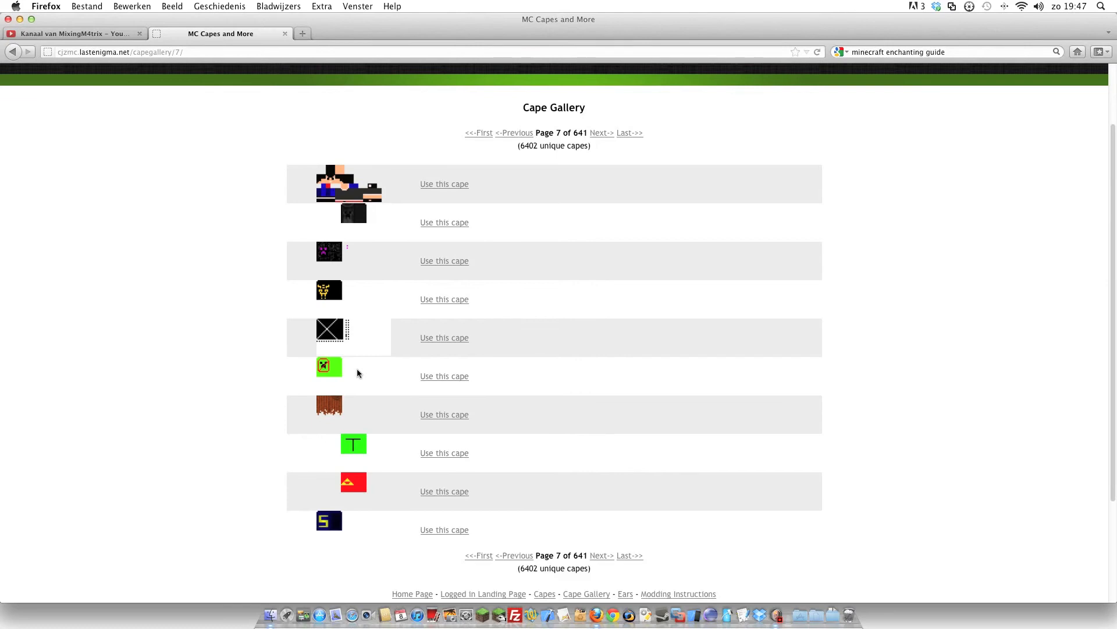
{"action": "mouse_move", "coordinate": [401, 258]}
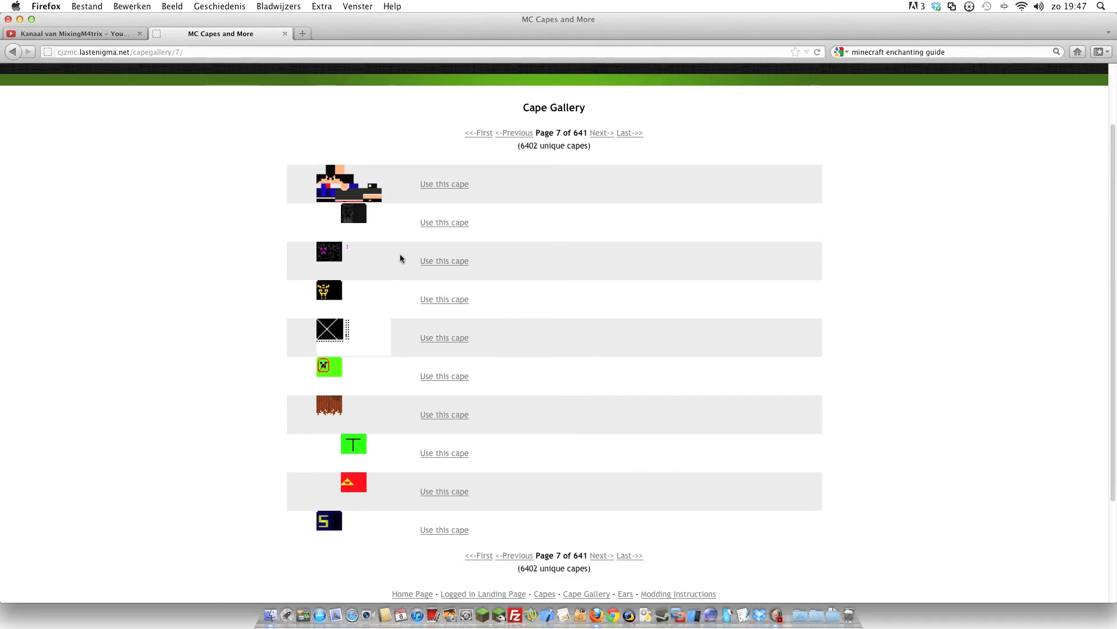
{"action": "mouse_move", "coordinate": [335, 298]}
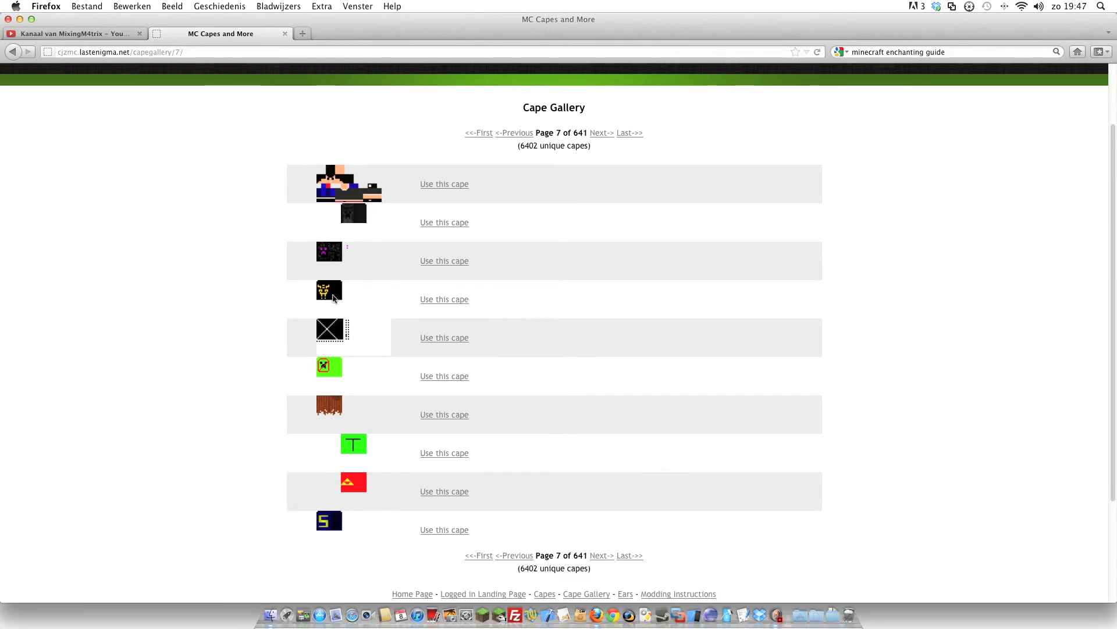
{"action": "mouse_move", "coordinate": [444, 298]}
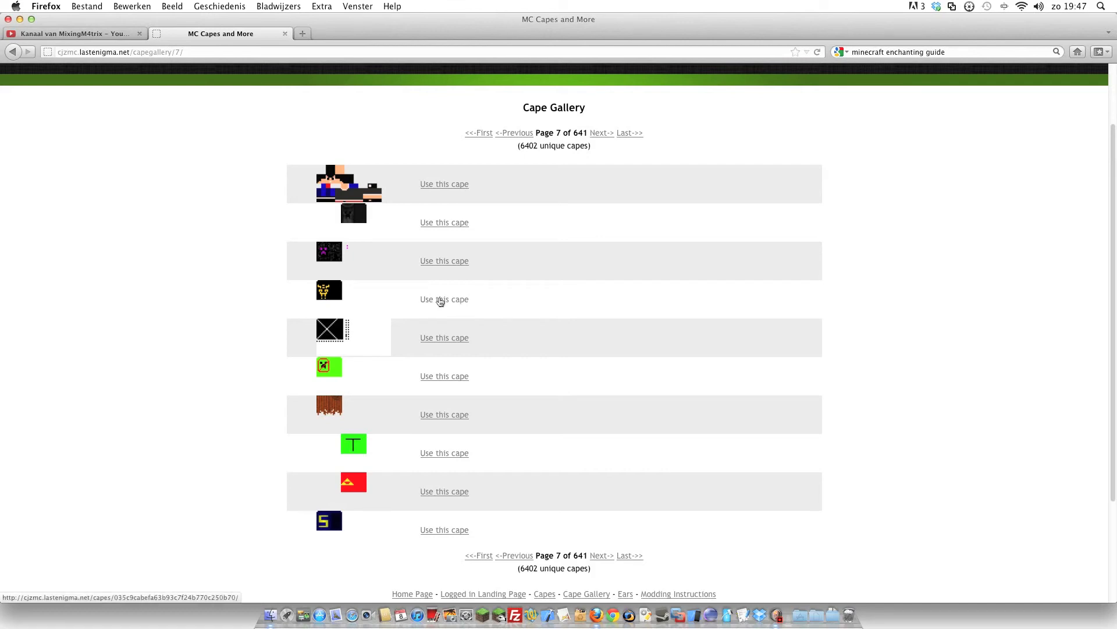
{"action": "mouse_move", "coordinate": [353, 297]}
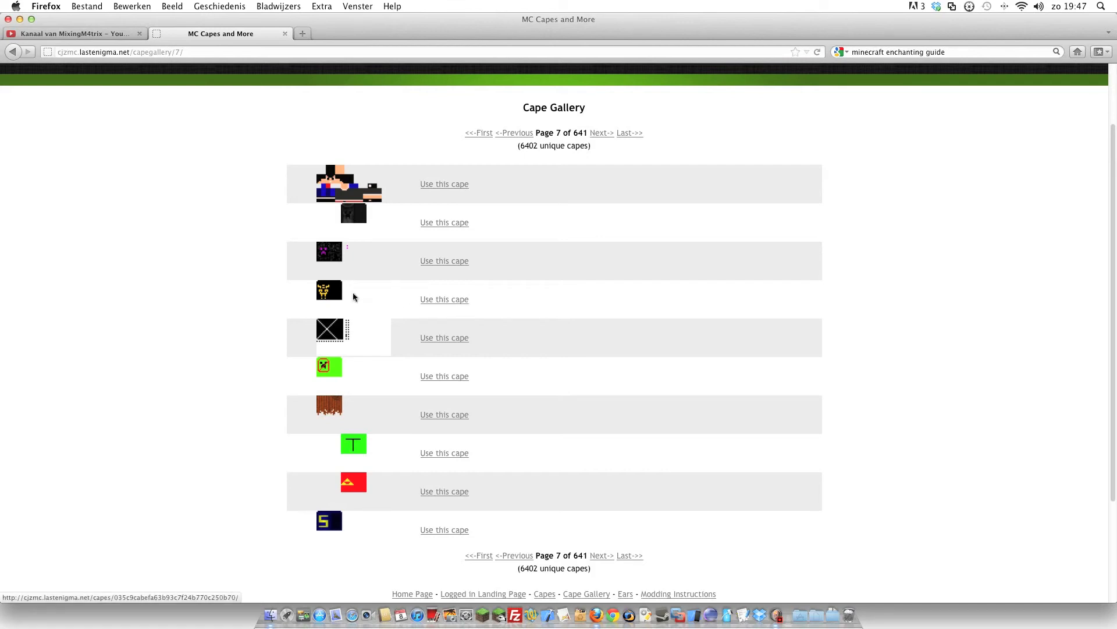
Use the black cape with the yellow emblem, skip the adf.ly ad, and click Save Option
{"action": "left_click", "coordinate": [444, 299]}
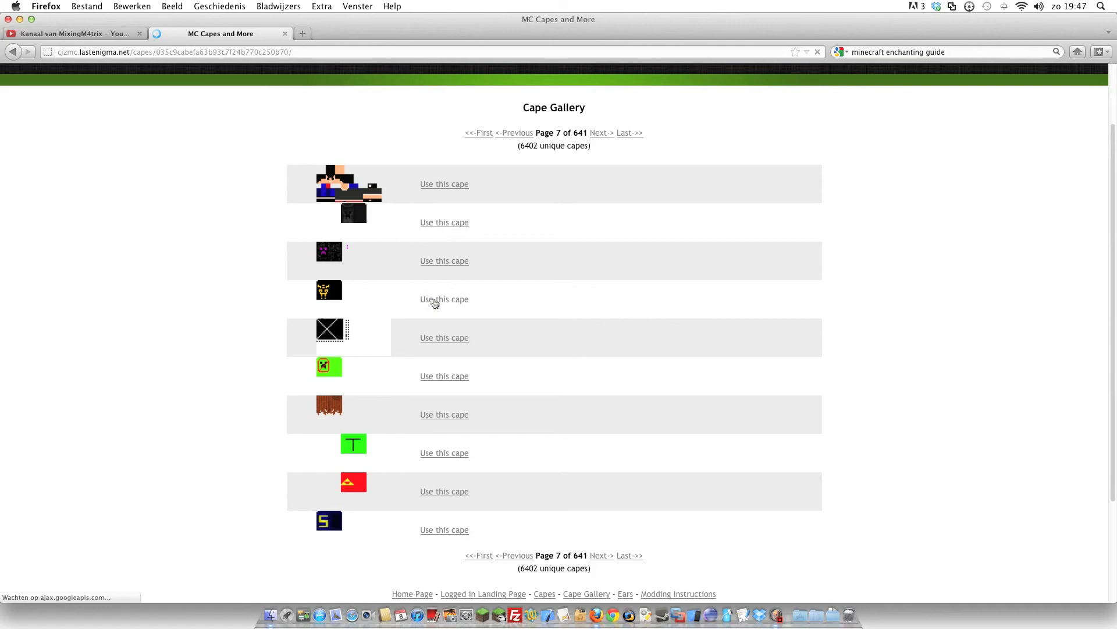
{"action": "left_click", "coordinate": [444, 299]}
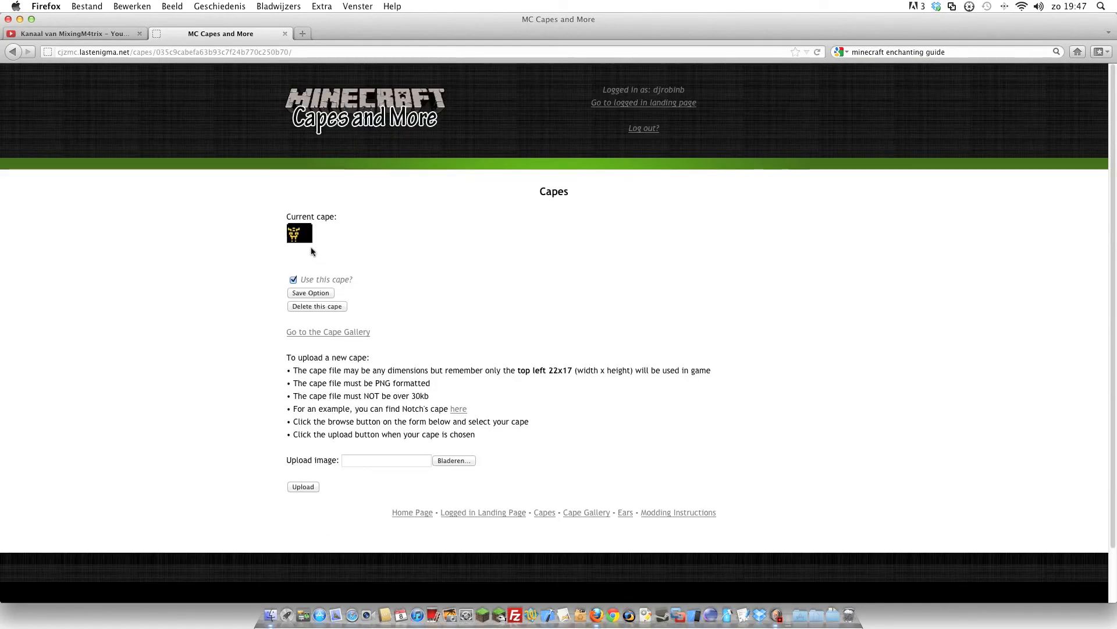
{"action": "left_click", "coordinate": [310, 292]}
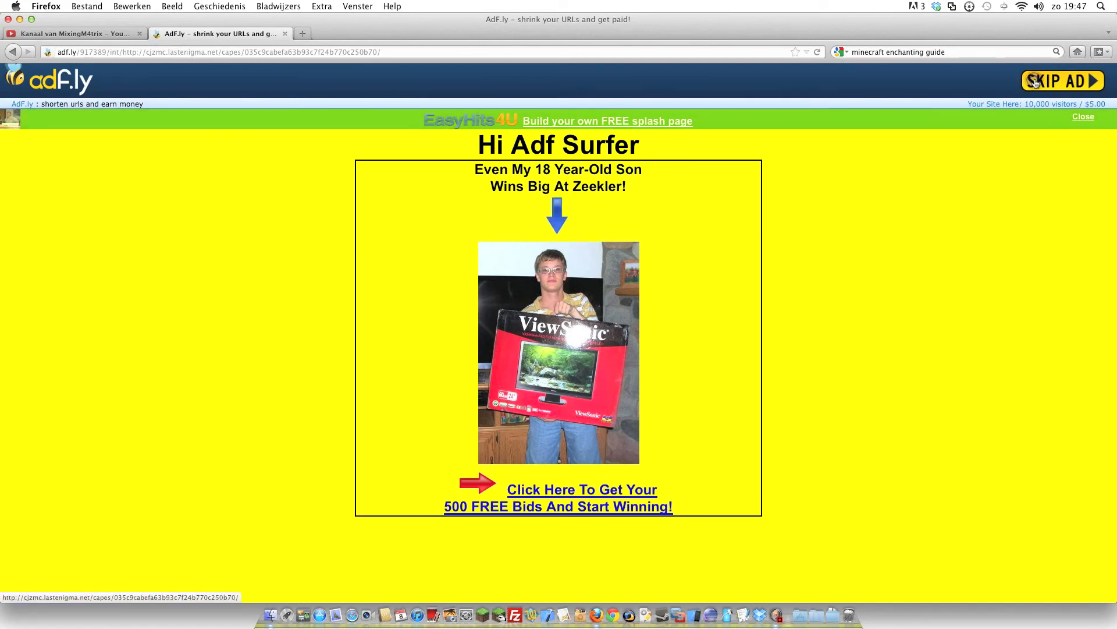
{"action": "left_click", "coordinate": [1063, 79]}
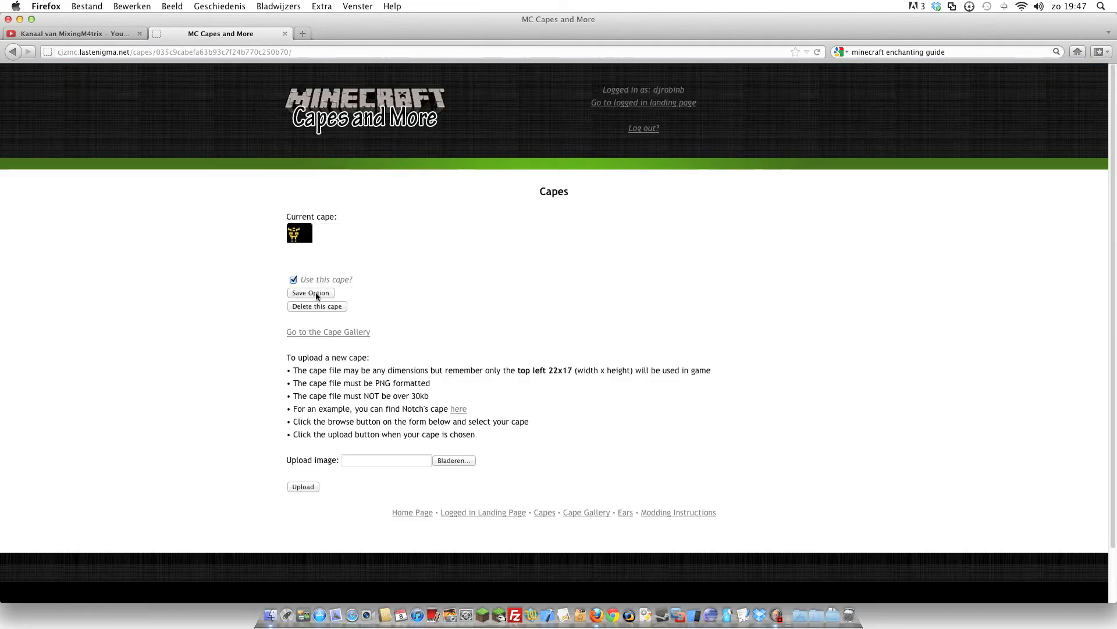
{"action": "left_click", "coordinate": [310, 292]}
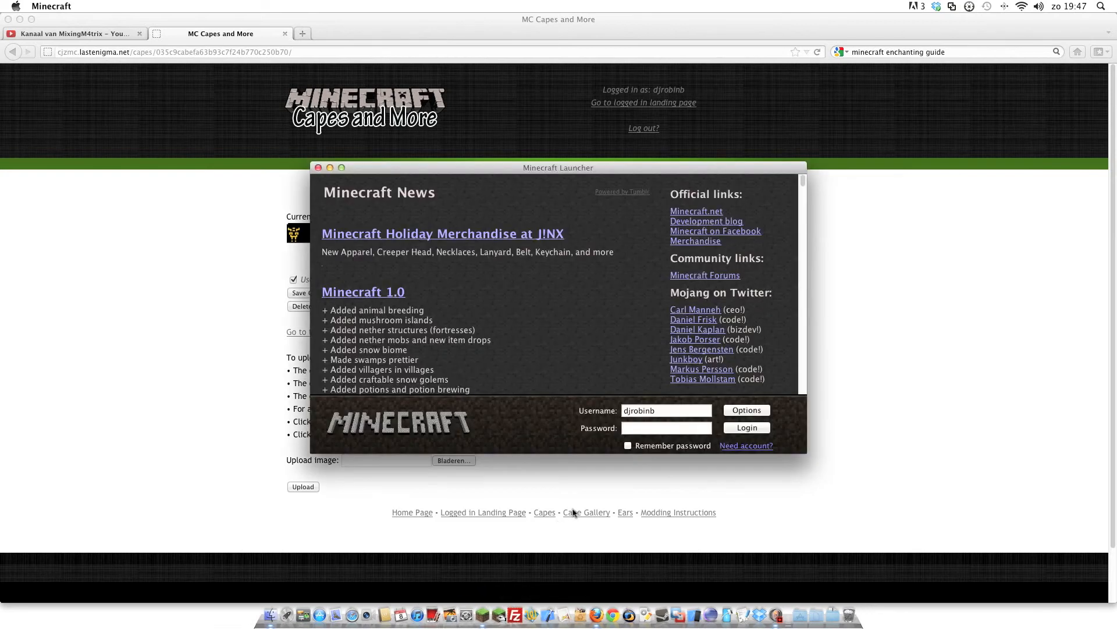
Log in to the Minecraft Launcher with the password and start a singleplayer world
{"action": "type", "text": "••"}
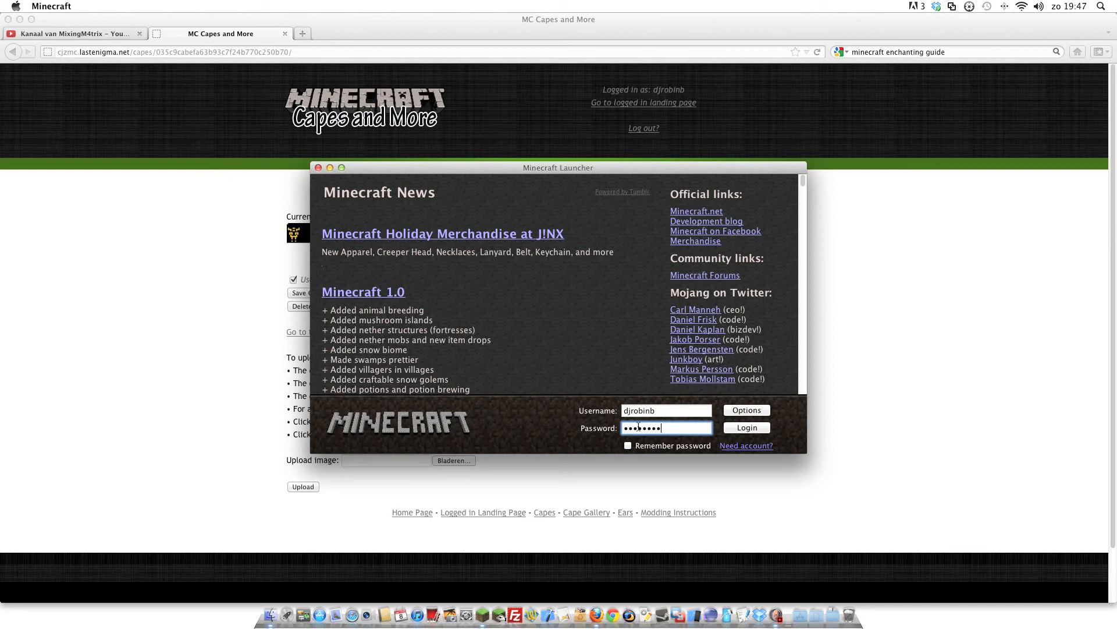
{"action": "left_click", "coordinate": [746, 427]}
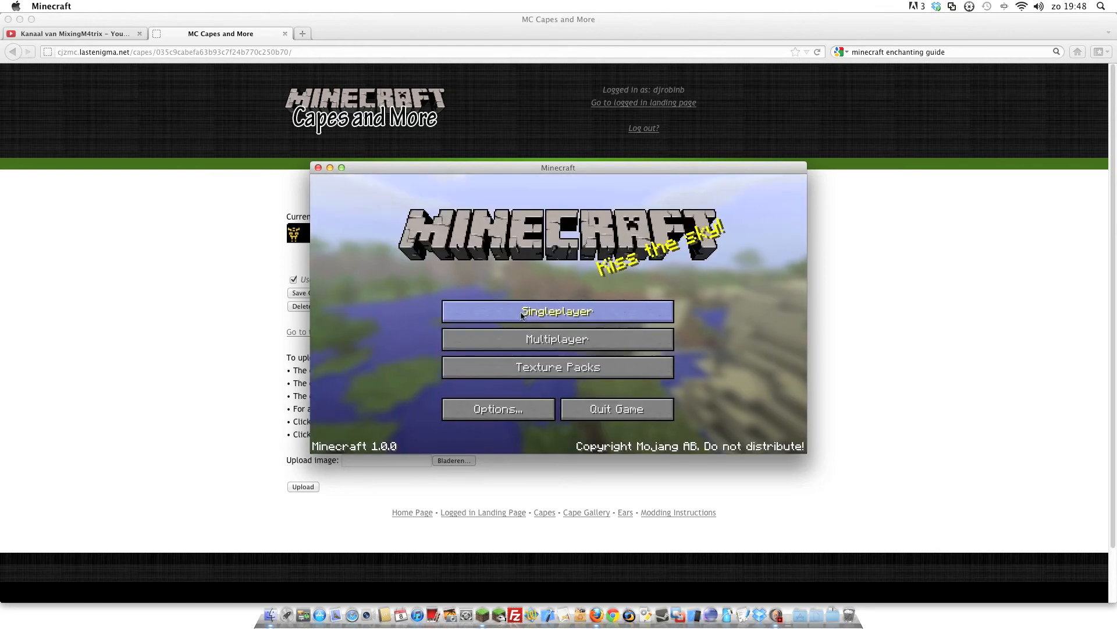
{"action": "left_click", "coordinate": [558, 311]}
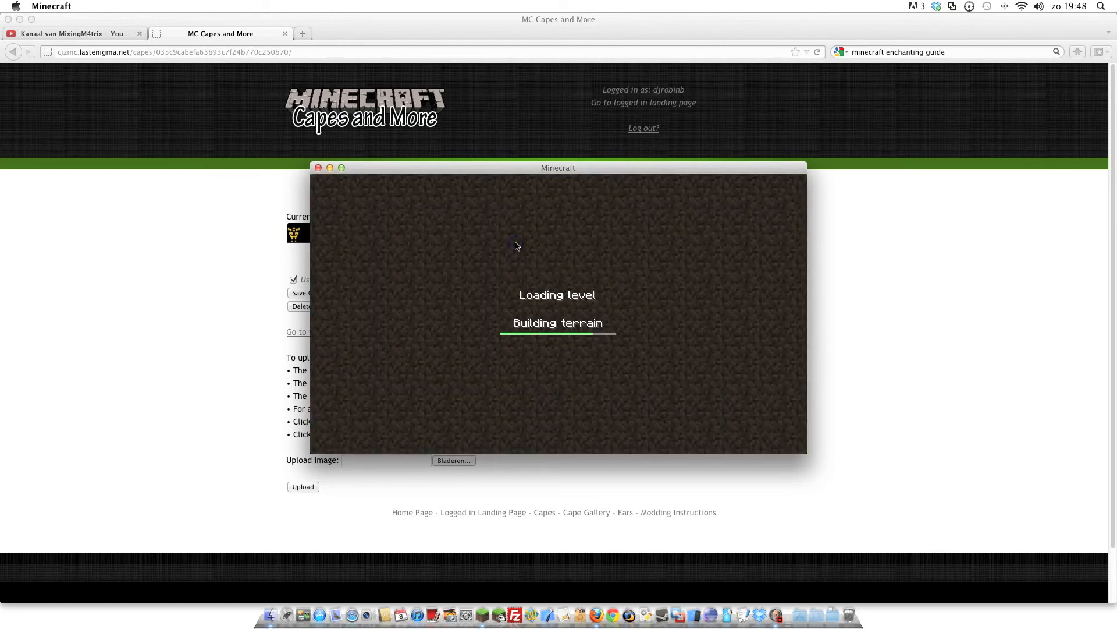